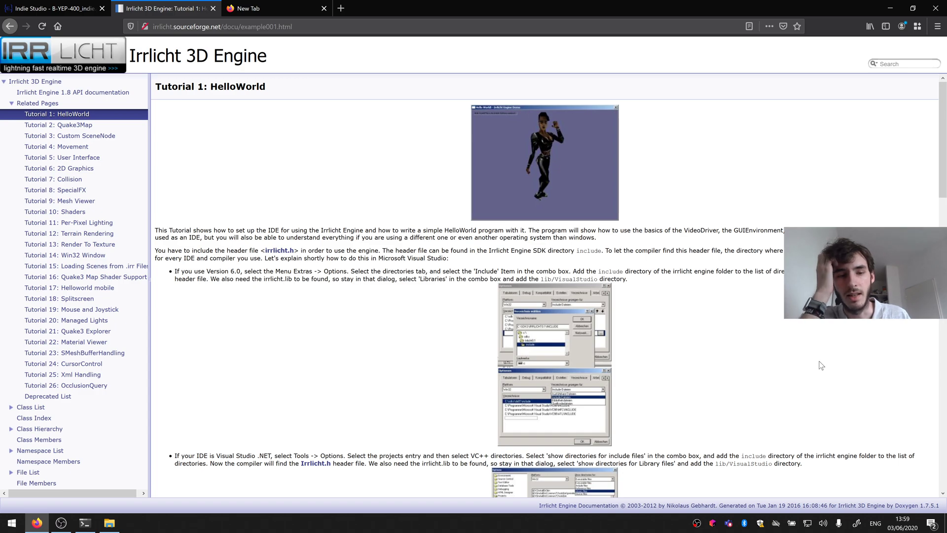
- Browse to OOP_indie_studio_2019\lib\Irrlicht, peek into its include folder, and return to the Irrlicht folder
{"action": "left_click", "coordinate": [110, 523]}
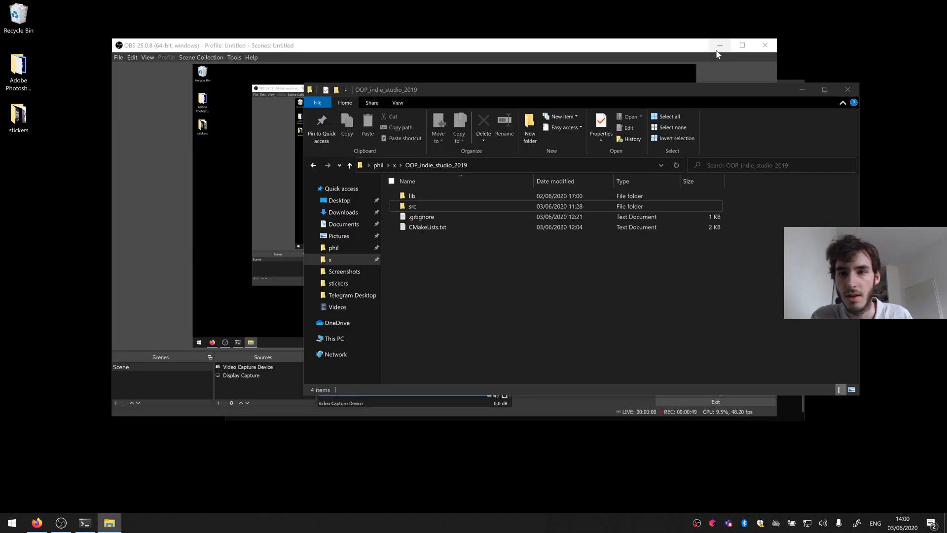
{"action": "left_click", "coordinate": [719, 45]}
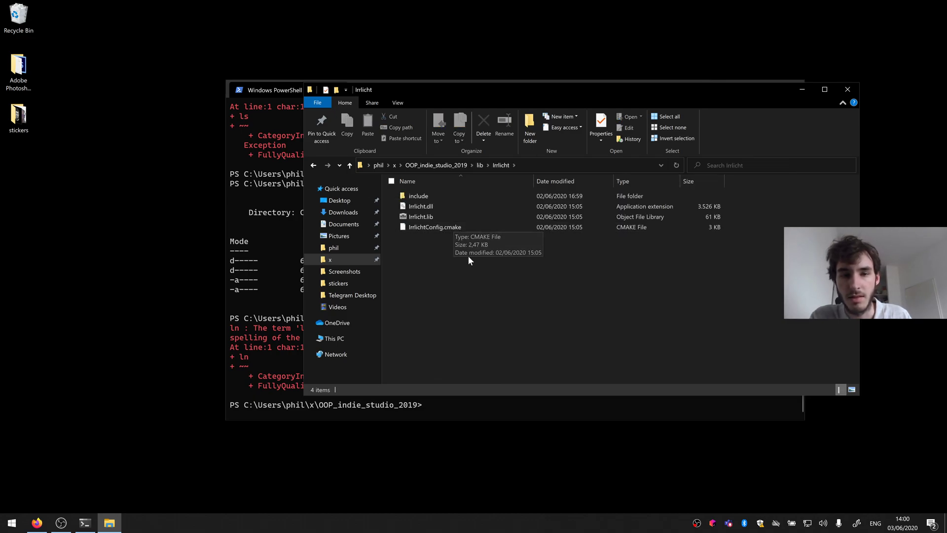
{"action": "double_click", "coordinate": [418, 196]}
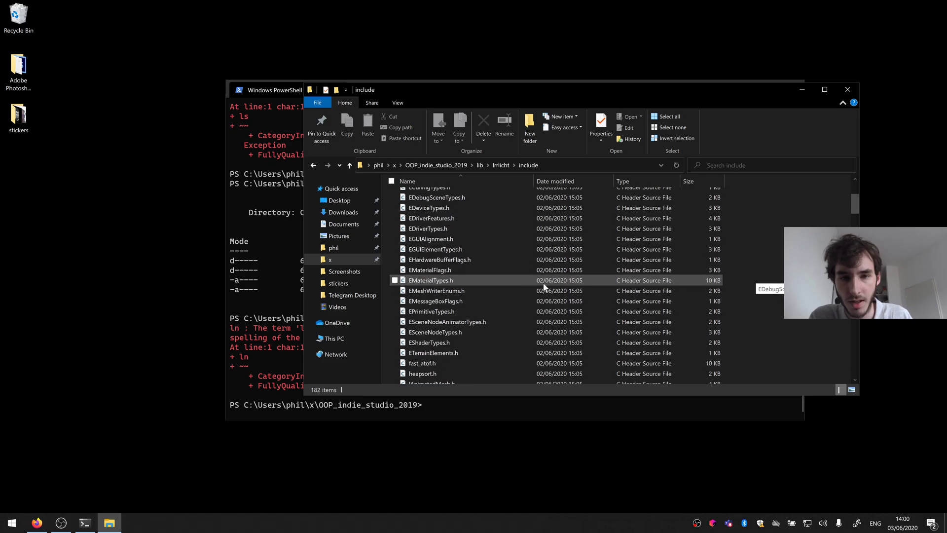
{"action": "left_click", "coordinate": [349, 165]}
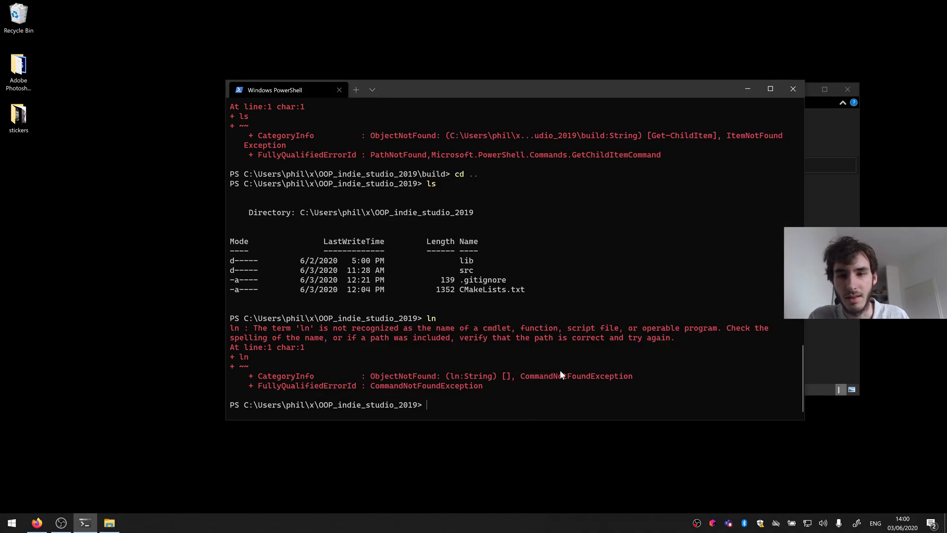
{"action": "left_click", "coordinate": [110, 523]}
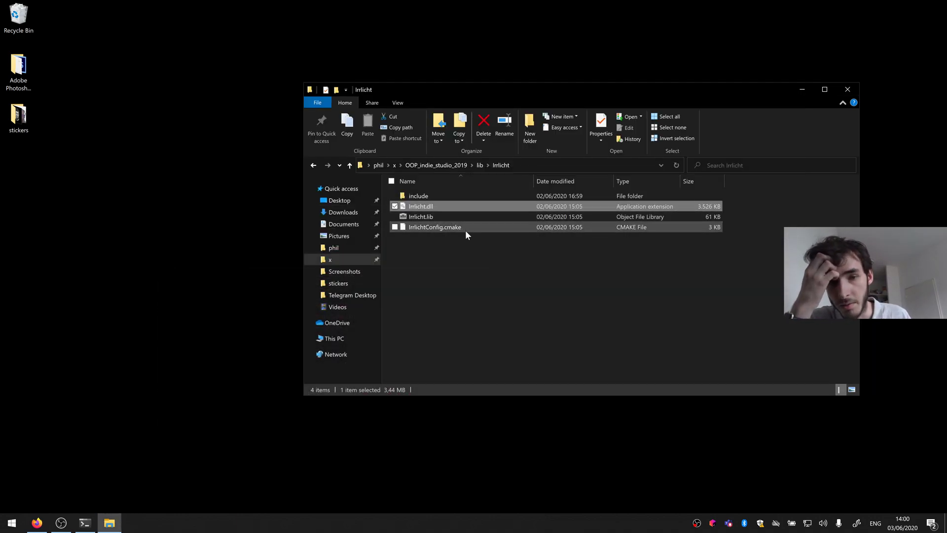
- Edit IrrlichtConfig.cmake with Vim and scroll through its FIND_PATH and FIND_LIBRARY search paths
{"action": "right_click", "coordinate": [435, 226]}
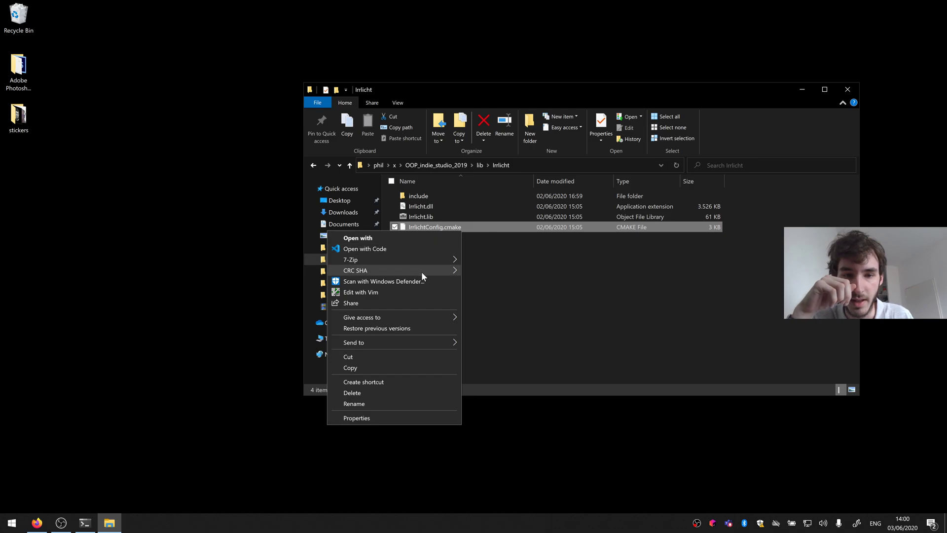
{"action": "left_click", "coordinate": [360, 292]}
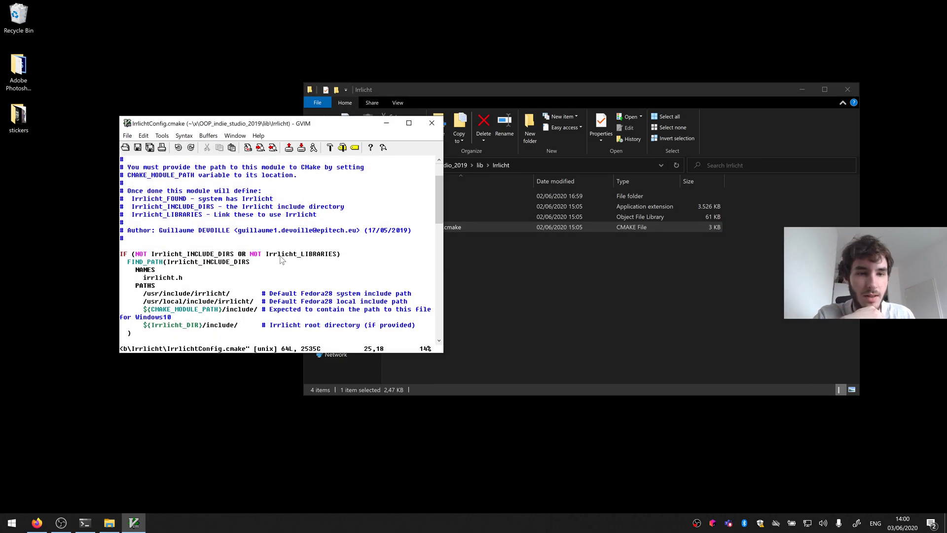
{"action": "scroll", "scroll_direction": "down", "scroll_amount": 3}
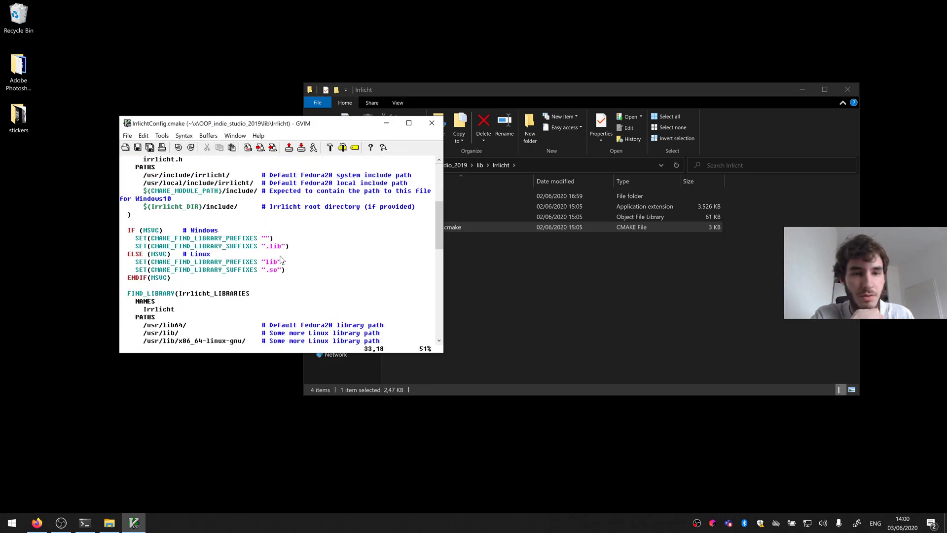
{"action": "scroll", "scroll_direction": "up", "scroll_amount": 3}
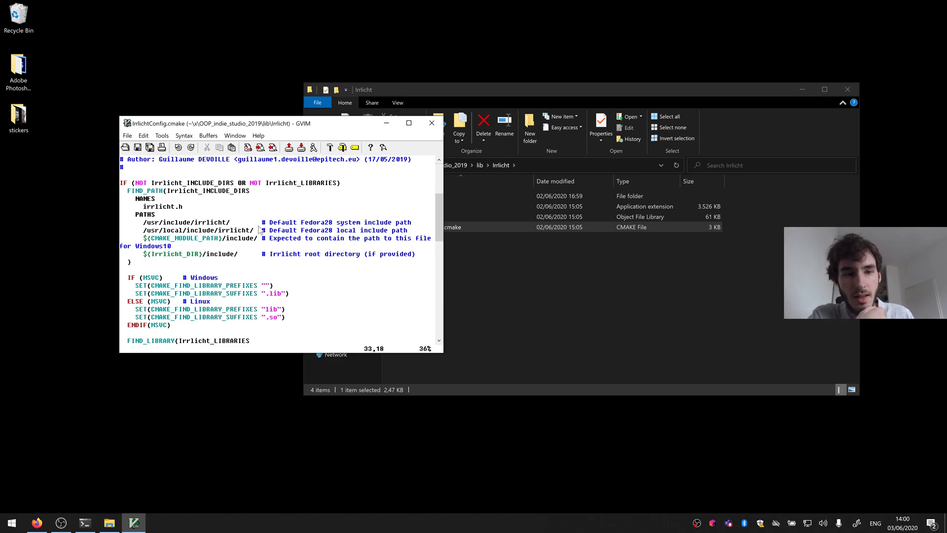
{"action": "scroll", "scroll_direction": "down", "scroll_amount": 3}
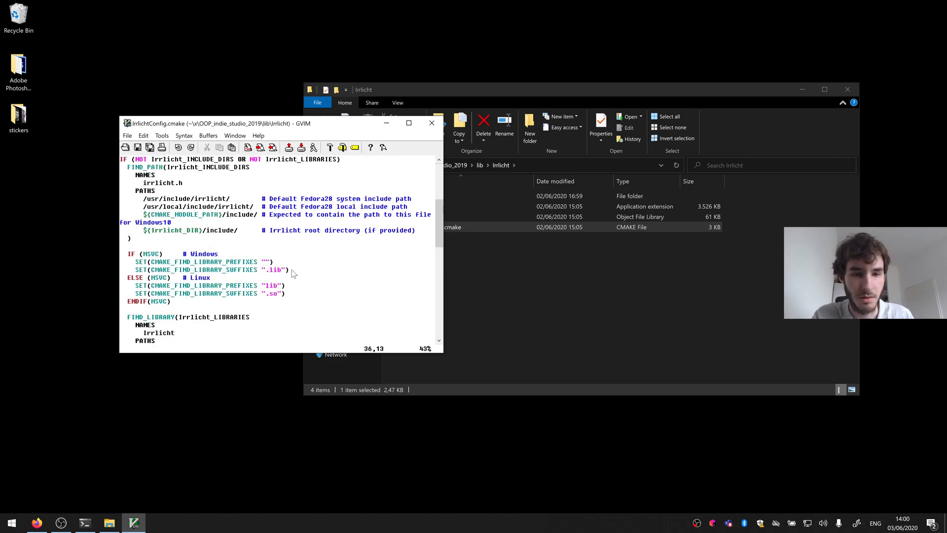
{"action": "scroll", "scroll_direction": "down", "scroll_amount": 3}
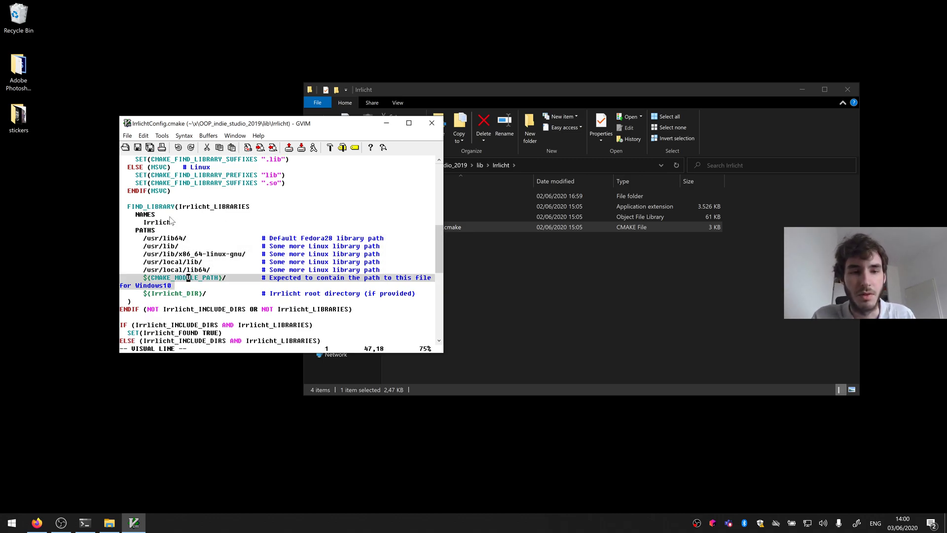
{"action": "mouse_move", "coordinate": [436, 304]}
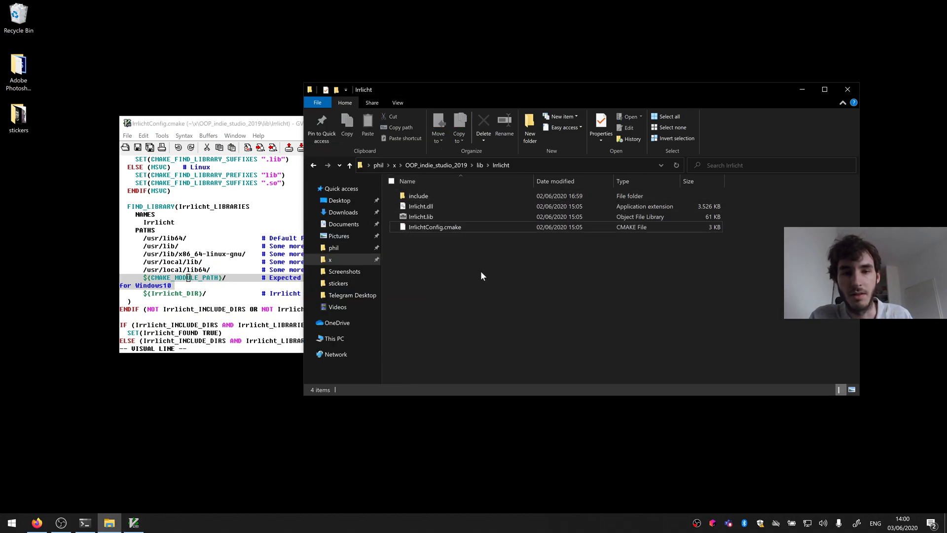
{"action": "left_click", "coordinate": [420, 206]}
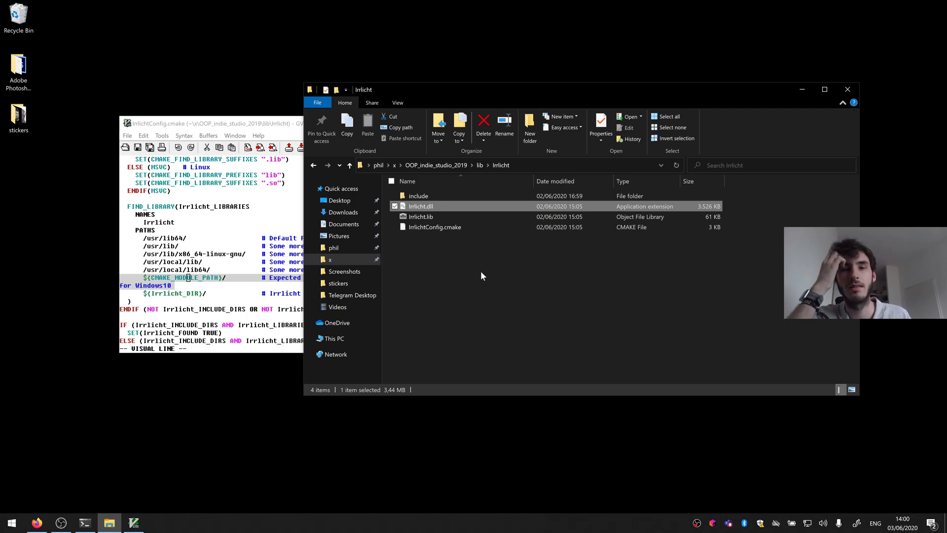
{"action": "left_click", "coordinate": [481, 276]}
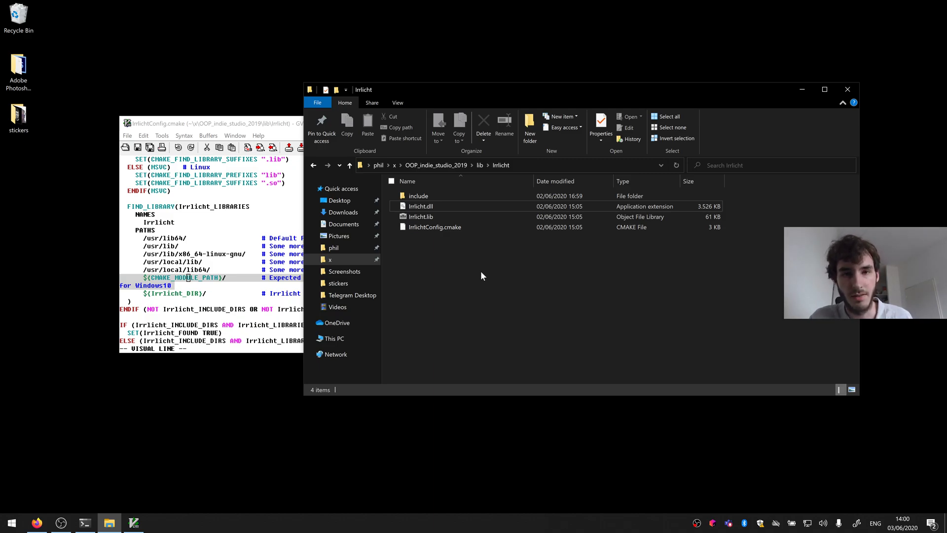
{"action": "left_click", "coordinate": [10, 523]}
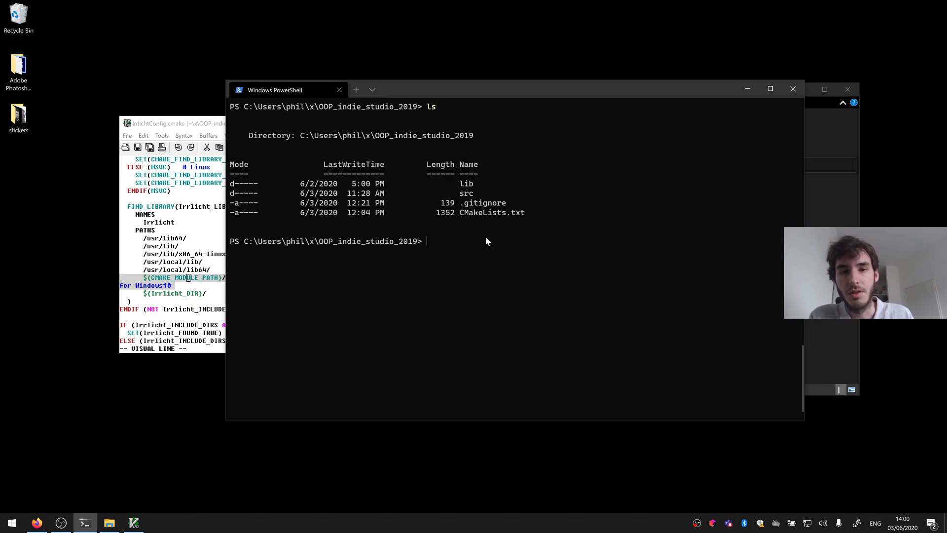
- Make a build folder, run cmake .. inside it, and return to File Explorer once build files are written
{"action": "type", "text": "mkdir build"}
{"action": "type", "text": "cmake .."}
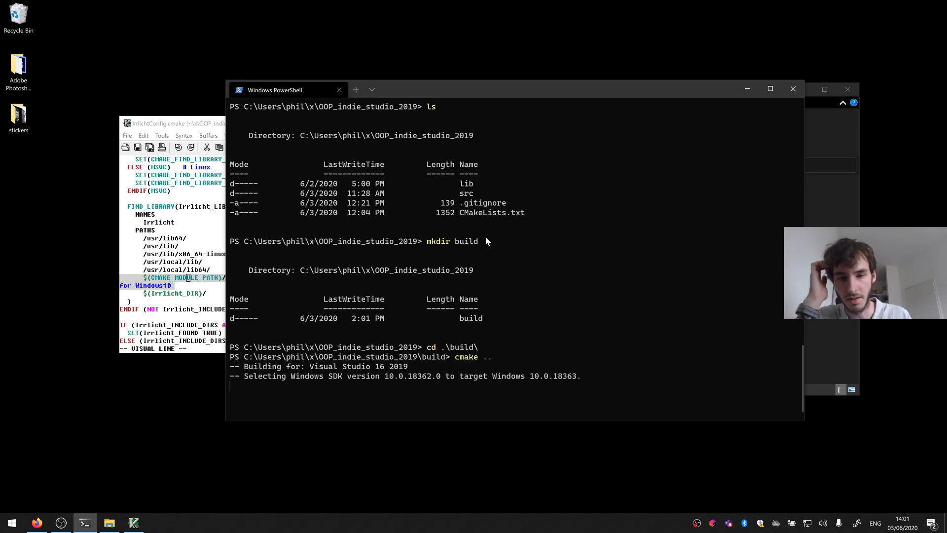
{"action": "mouse_move", "coordinate": [447, 220]}
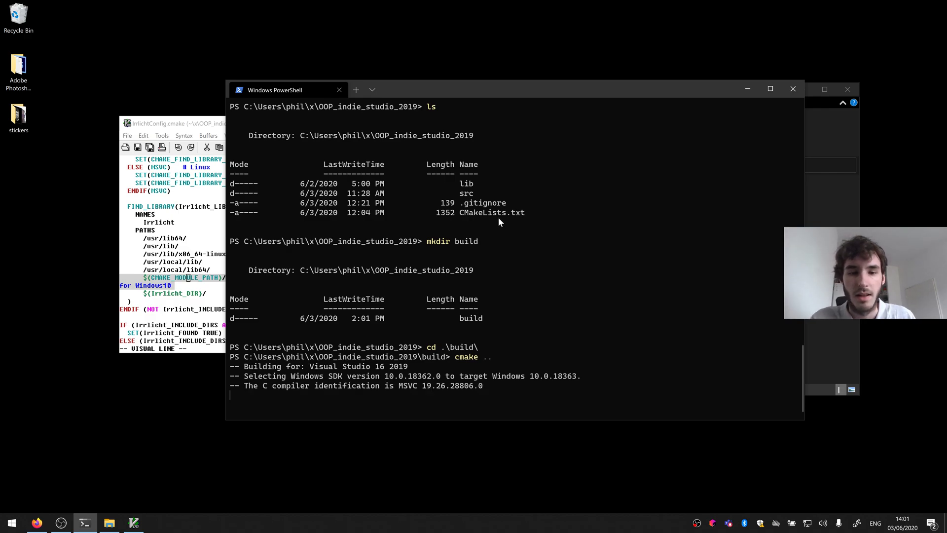
{"action": "scroll", "scroll_direction": "down", "scroll_amount": 3}
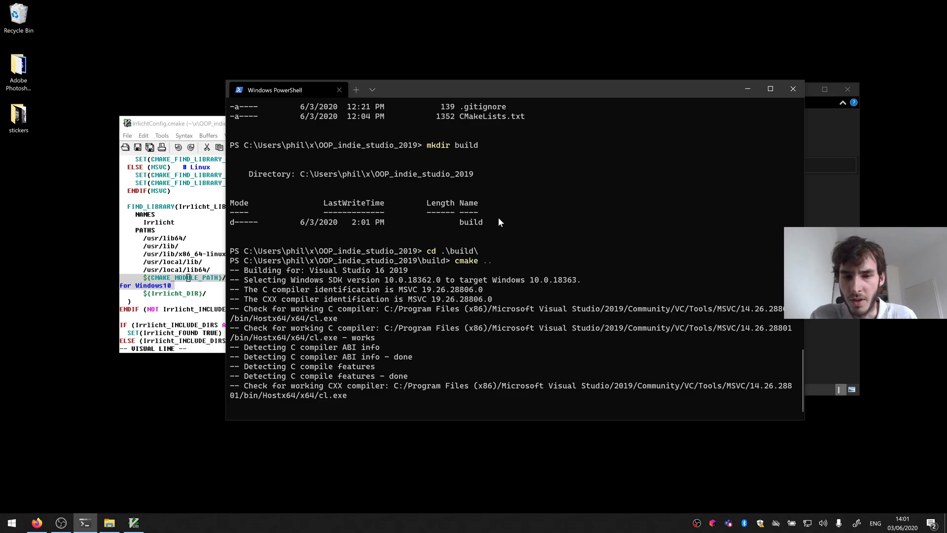
{"action": "scroll", "scroll_direction": "down", "scroll_amount": 3}
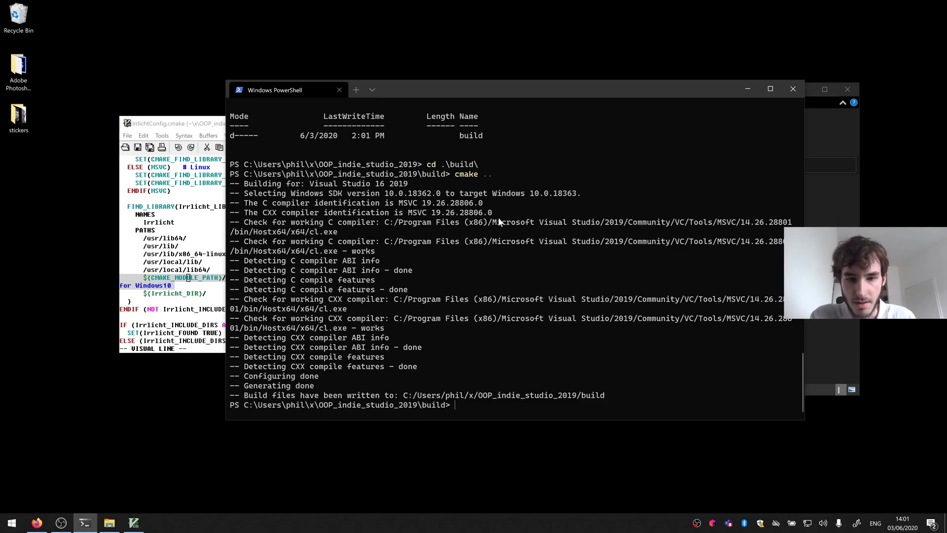
{"action": "mouse_move", "coordinate": [732, 263]}
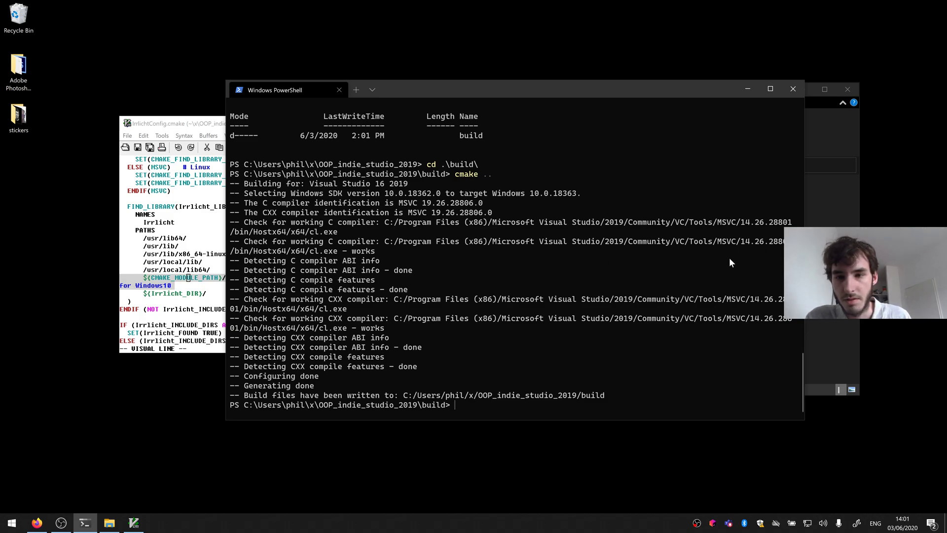
{"action": "left_click", "coordinate": [108, 523]}
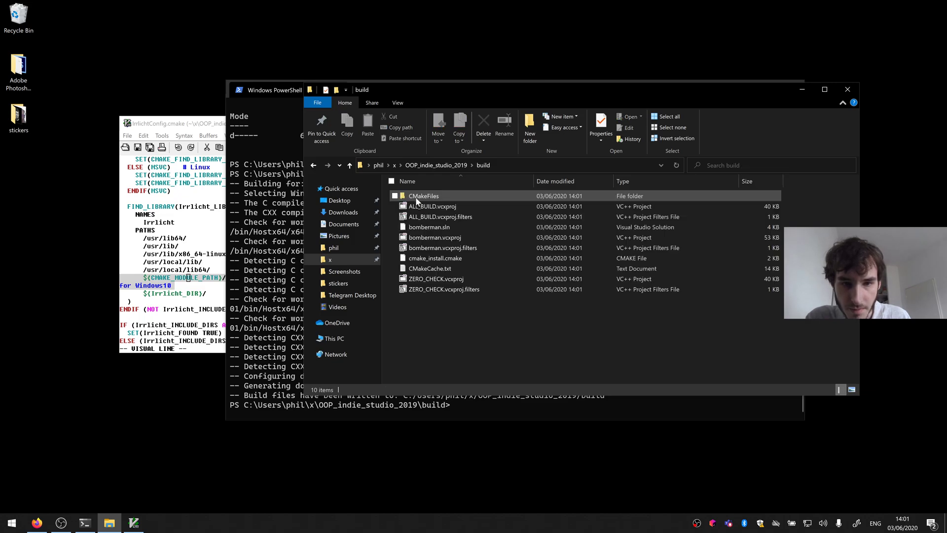
- Enter the build folder and launch bomberman.sln in Visual Studio 2019
{"action": "left_click", "coordinate": [443, 247]}
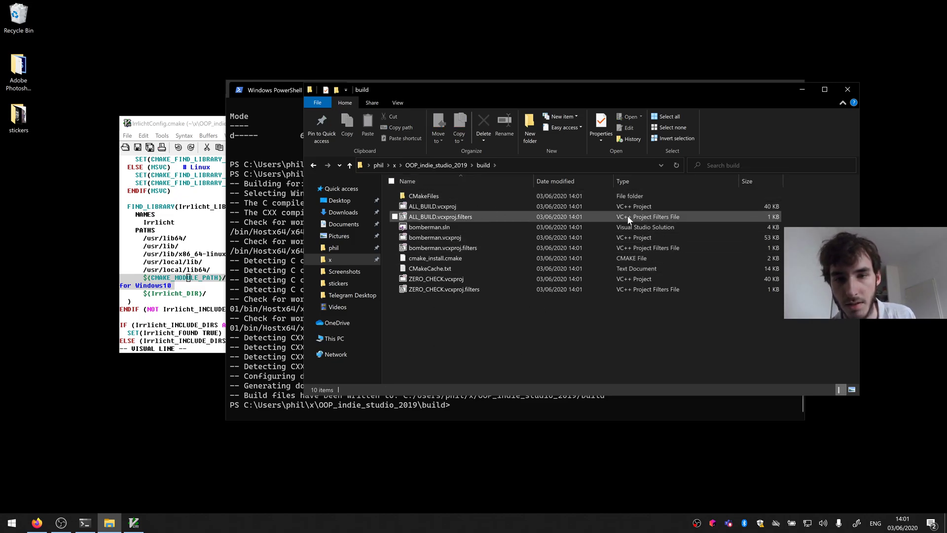
{"action": "double_click", "coordinate": [429, 226]}
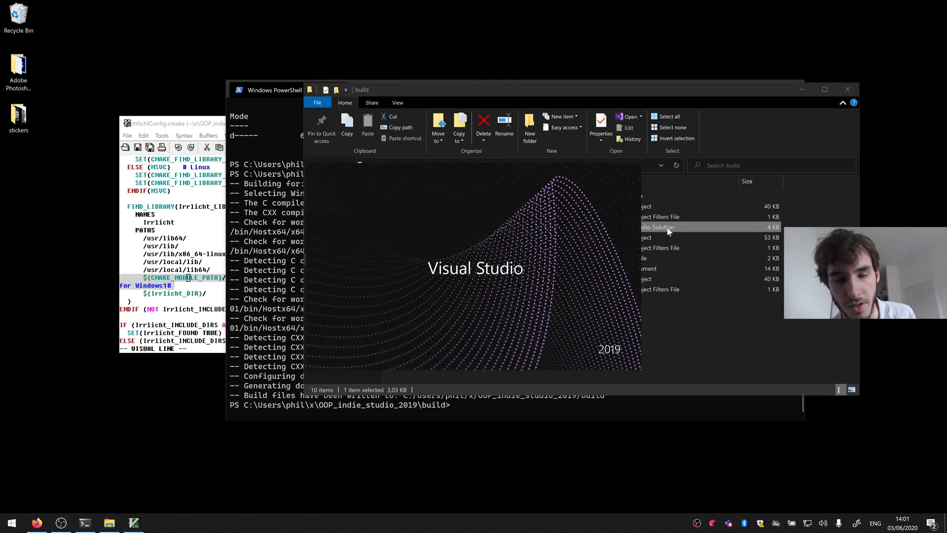
- Select the bomberman project, build with Local Windows Debugger, and dismiss the 'Unable to start program' ALL_BUILD error
{"action": "double_click", "coordinate": [657, 227]}
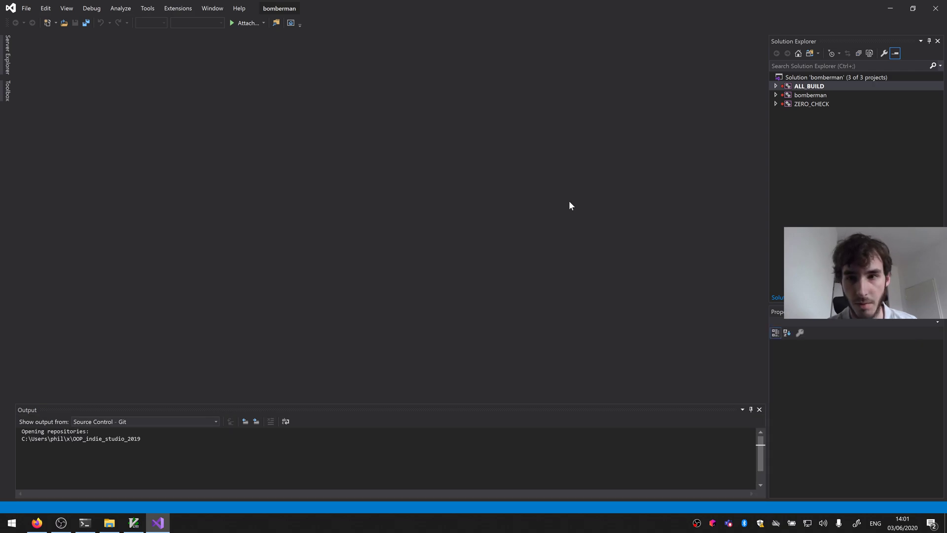
{"action": "left_click", "coordinate": [808, 85]}
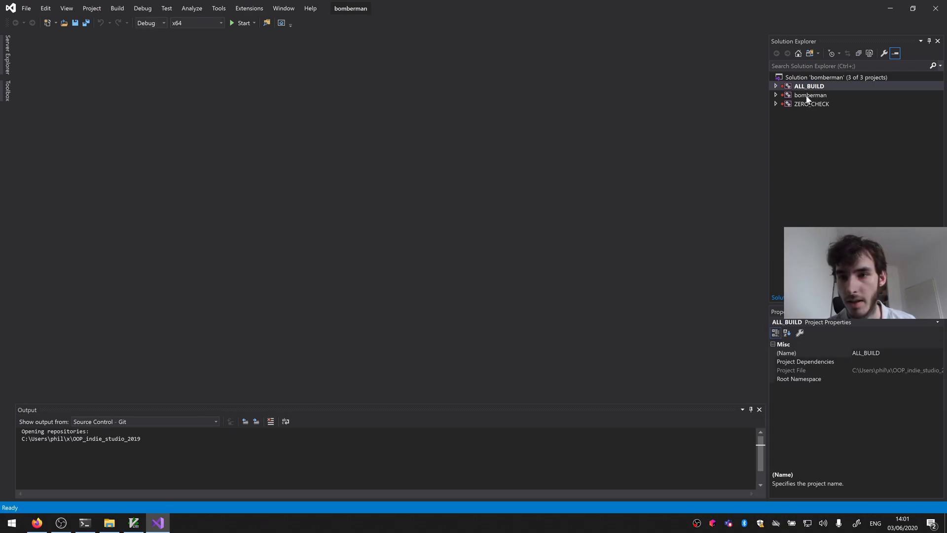
{"action": "left_click", "coordinate": [810, 95]}
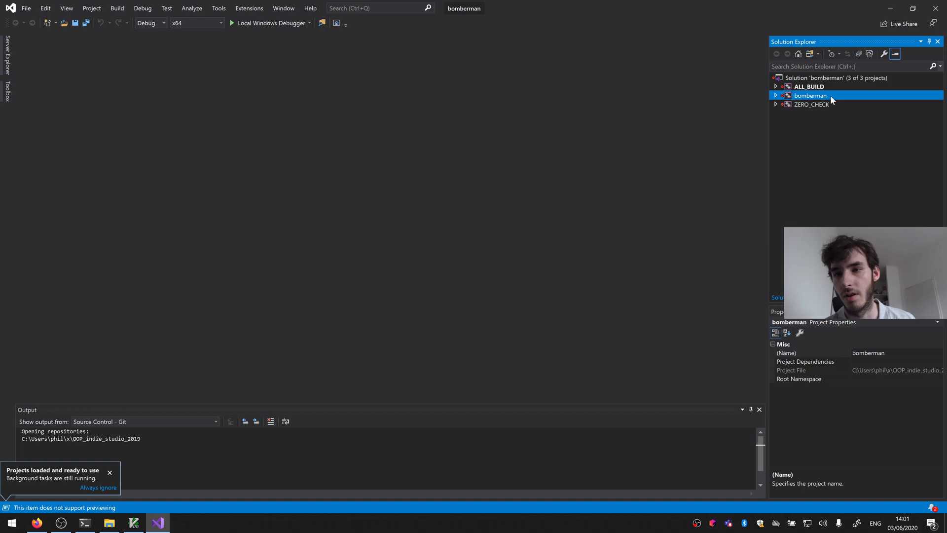
{"action": "mouse_move", "coordinate": [803, 109]}
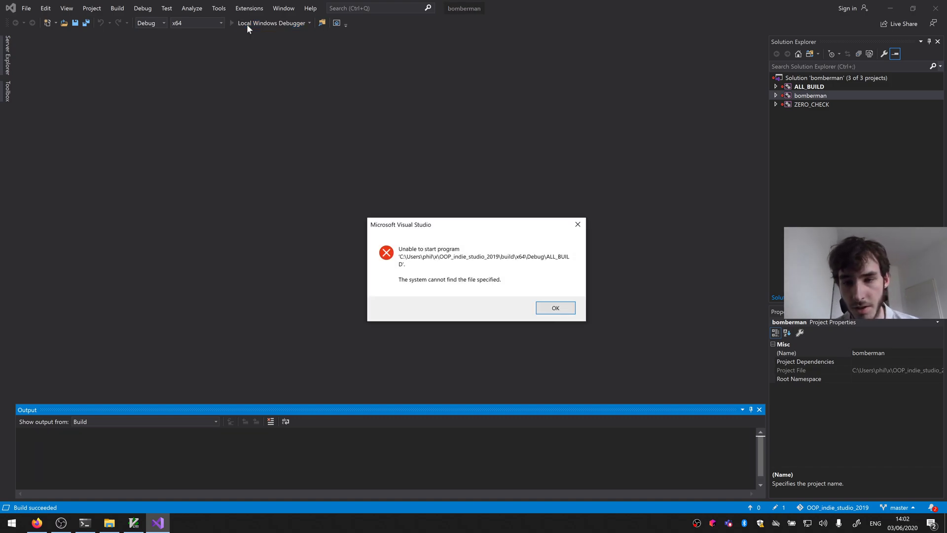
{"action": "mouse_move", "coordinate": [461, 371]}
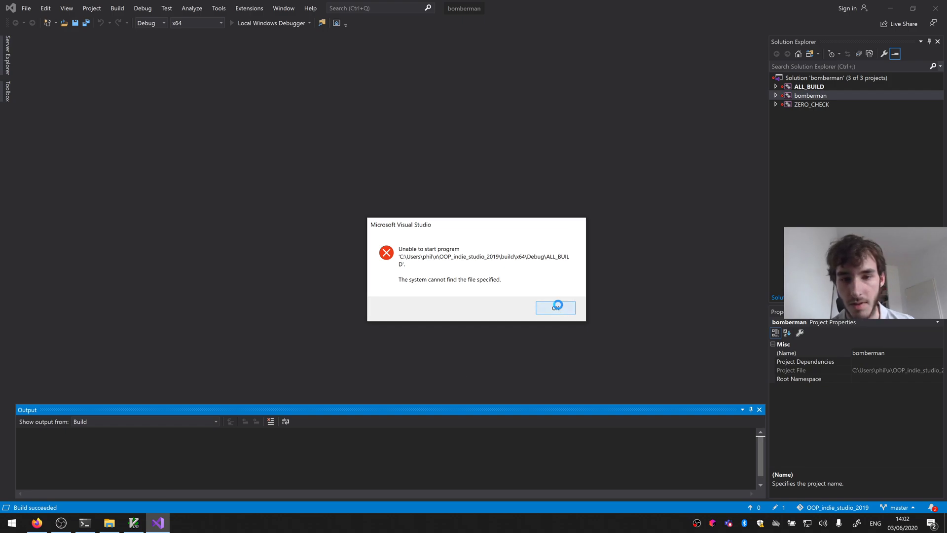
{"action": "left_click", "coordinate": [555, 307]}
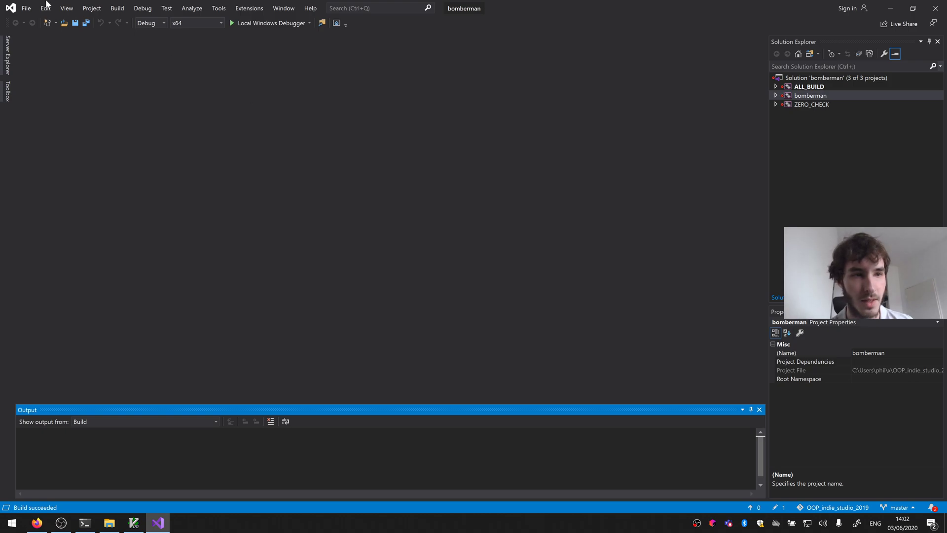
- Use File > Open > Folder to load OOP_indie_studio_2019 as a CMake project and let generation finish
{"action": "left_click", "coordinate": [26, 8]}
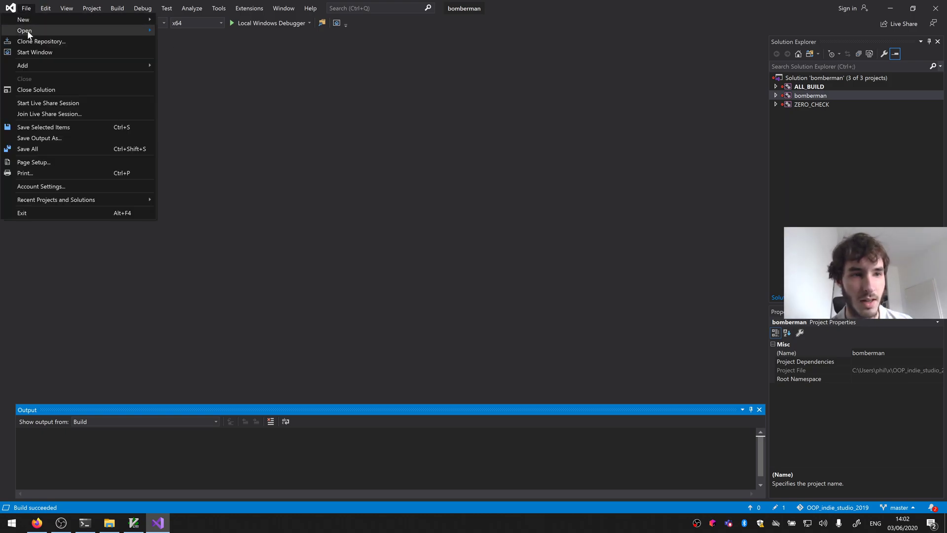
{"action": "left_click", "coordinate": [24, 30]}
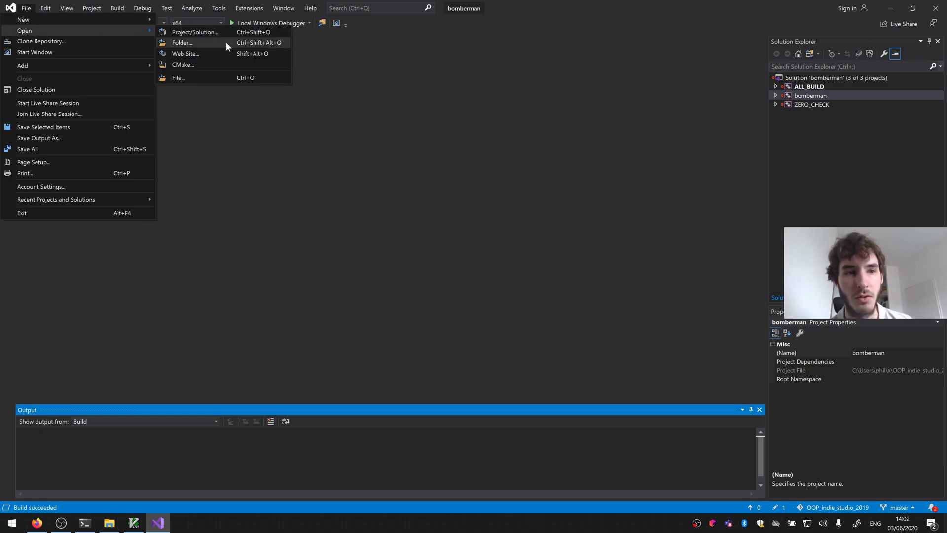
{"action": "left_click", "coordinate": [182, 43]}
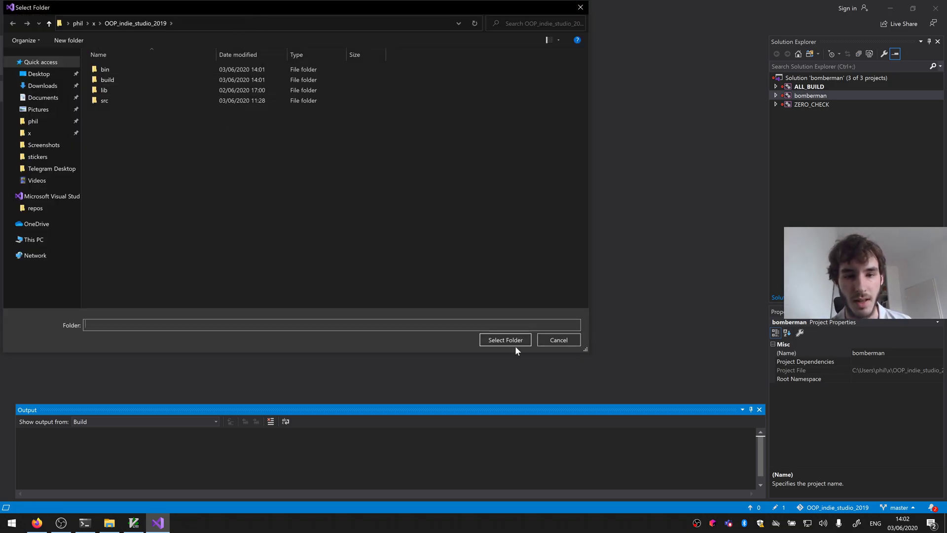
{"action": "mouse_move", "coordinate": [222, 135]}
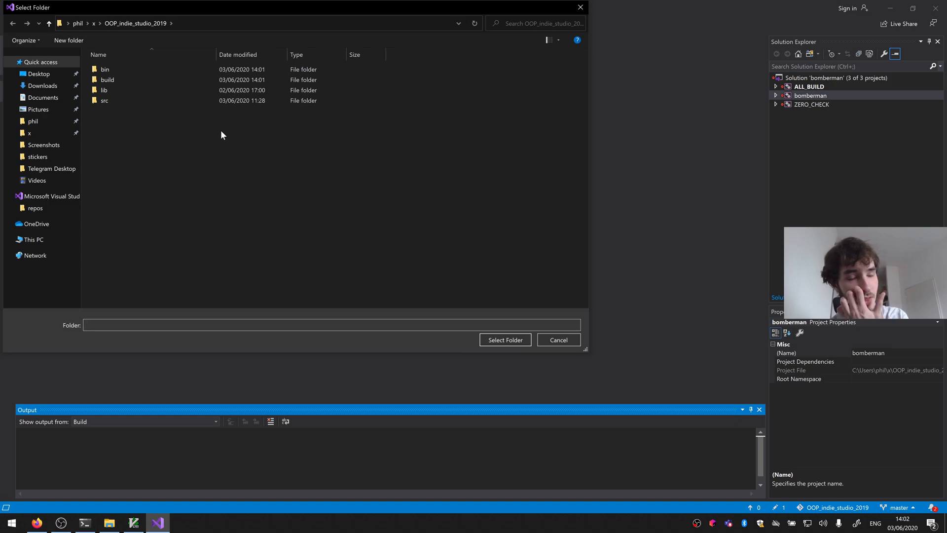
{"action": "left_click", "coordinate": [505, 340]}
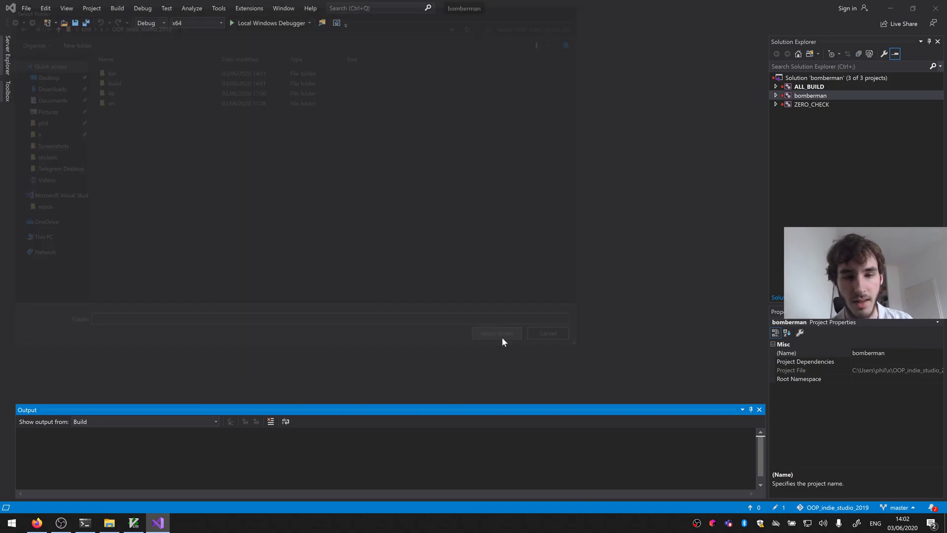
{"action": "left_click", "coordinate": [547, 333]}
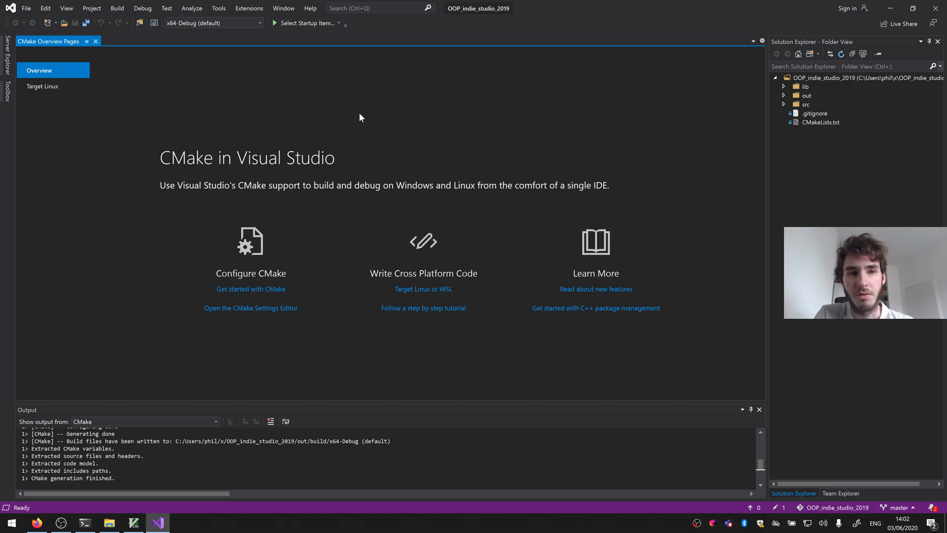
{"action": "mouse_move", "coordinate": [344, 29]}
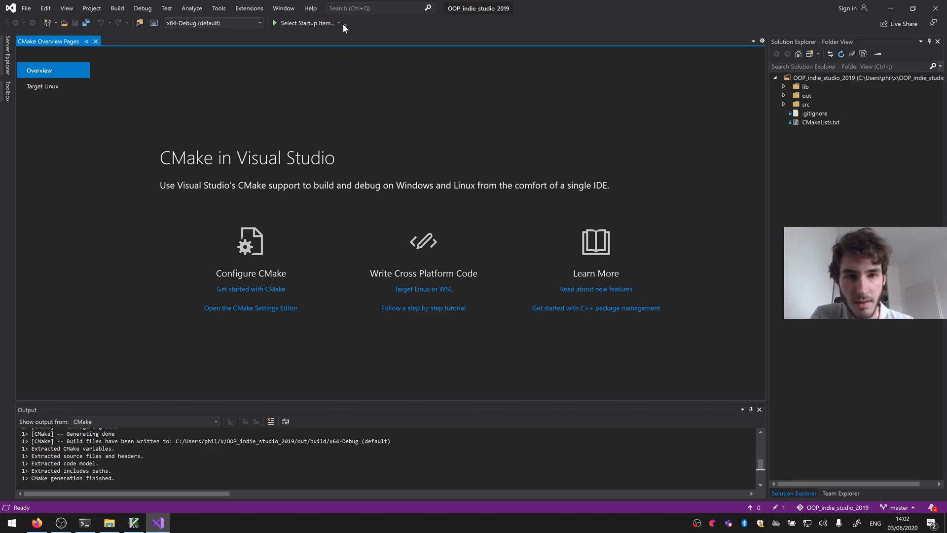
- Choose bomberman.exe as the startup item and start it with the green Start button
{"action": "left_click", "coordinate": [343, 24]}
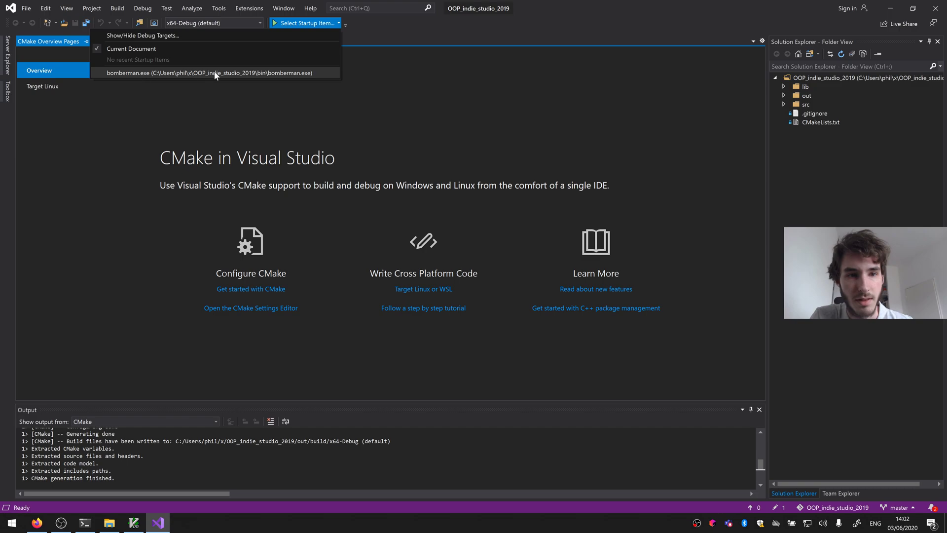
{"action": "mouse_move", "coordinate": [123, 79]}
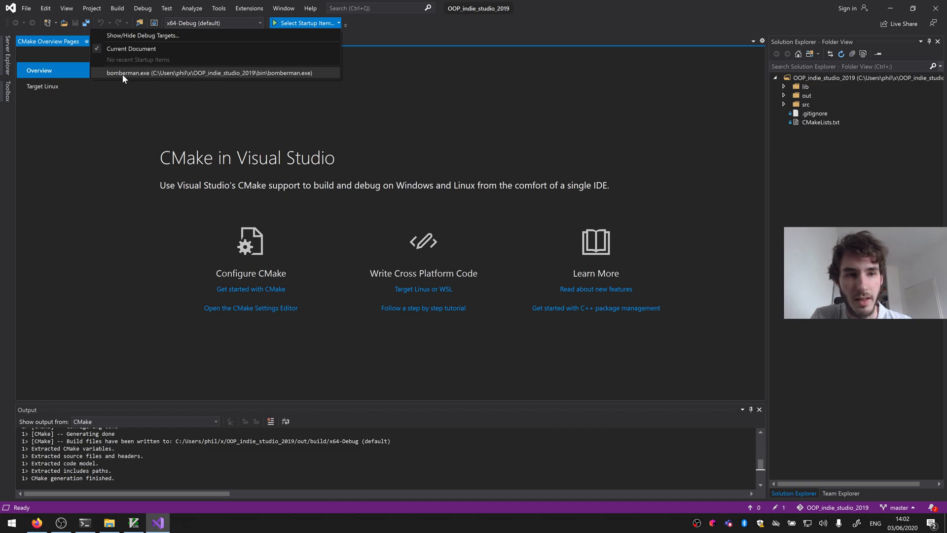
{"action": "left_click", "coordinate": [209, 72]}
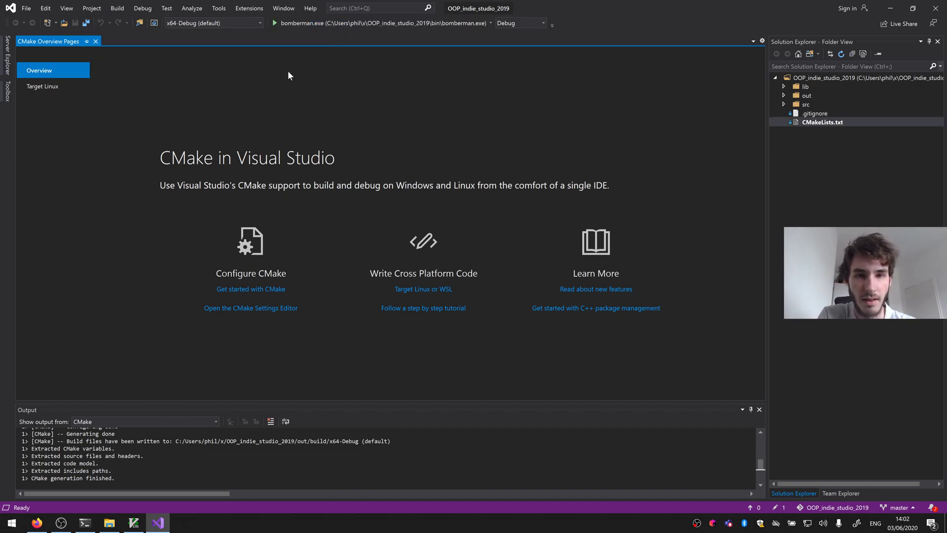
{"action": "left_click", "coordinate": [275, 23]}
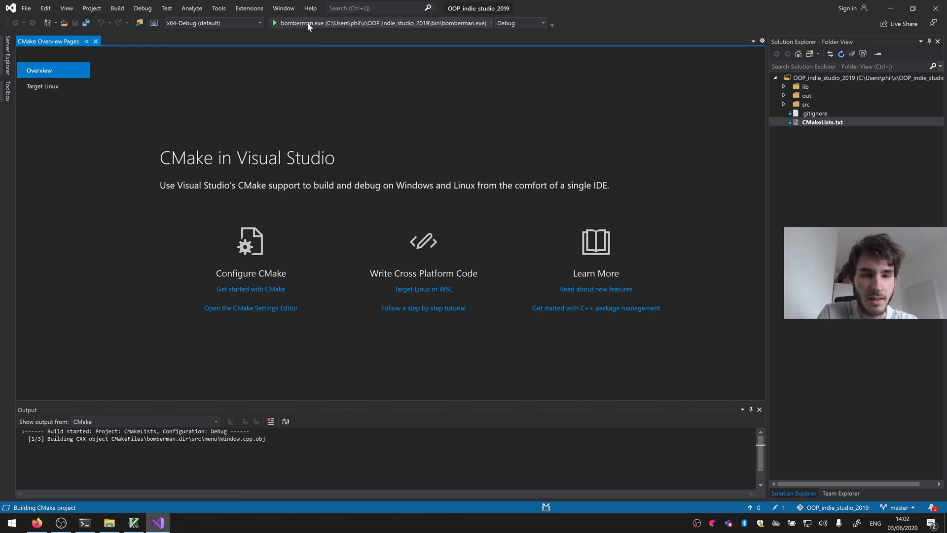
{"action": "left_click", "coordinate": [274, 24]}
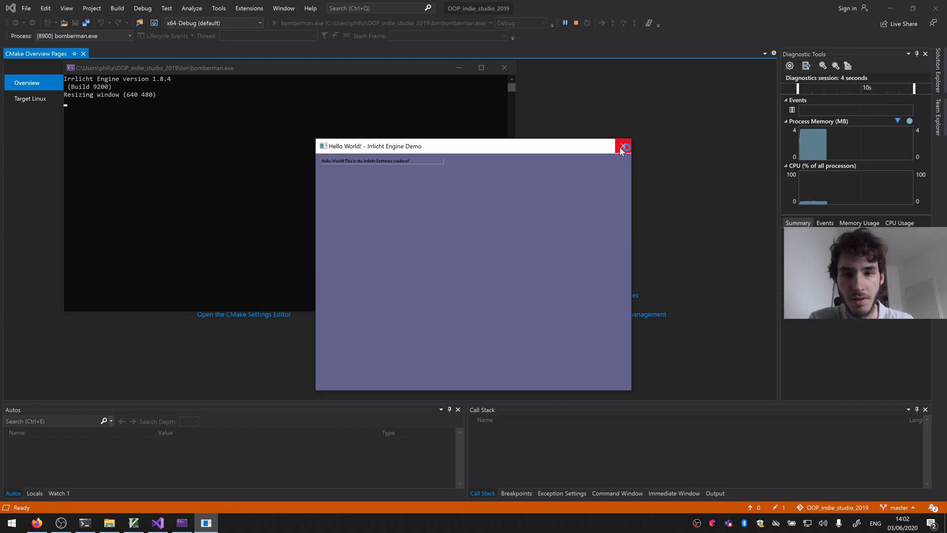
- Close the Hello World Irrlicht demo window and quit Visual Studio
{"action": "left_click", "coordinate": [623, 146]}
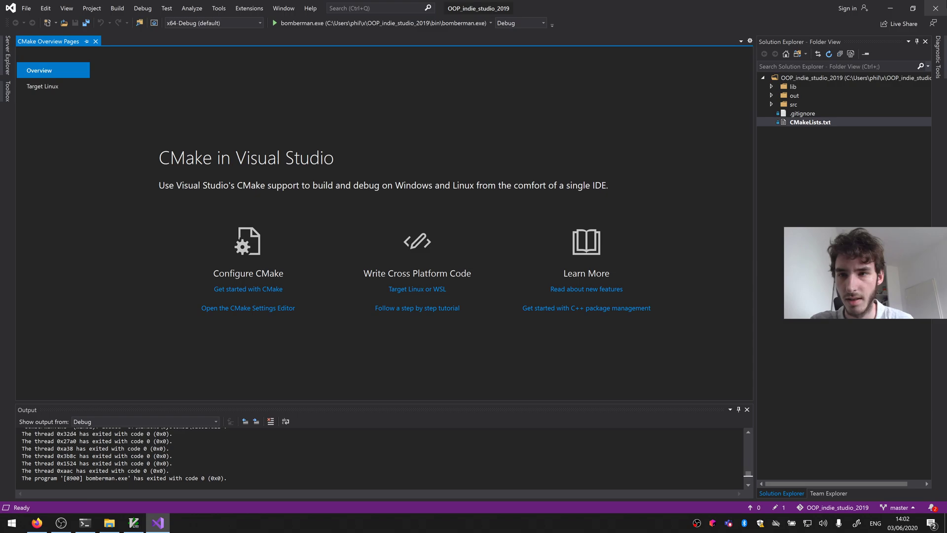
{"action": "left_click", "coordinate": [11, 523]}
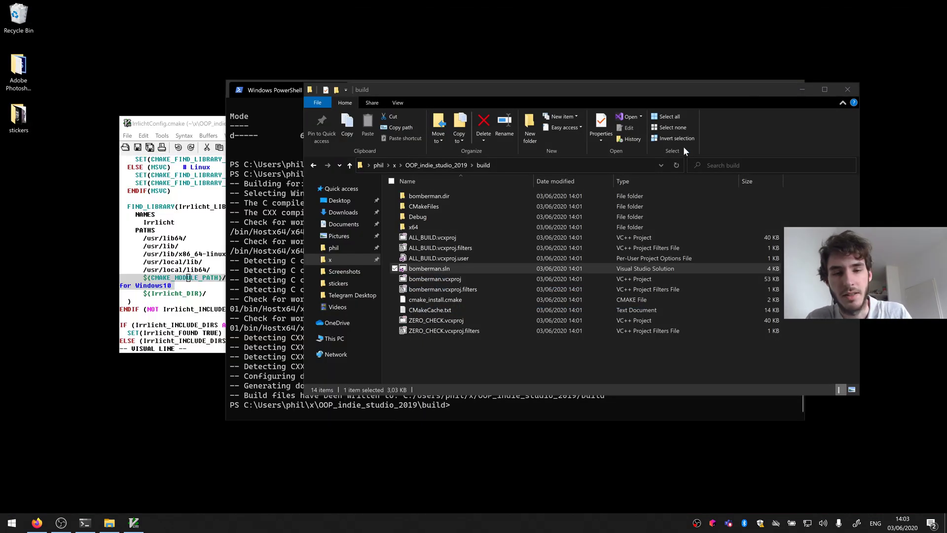
- Launch CLion from the taskbar to continue with the OOP_indie_studio_2019 project
{"action": "left_click", "coordinate": [134, 523]}
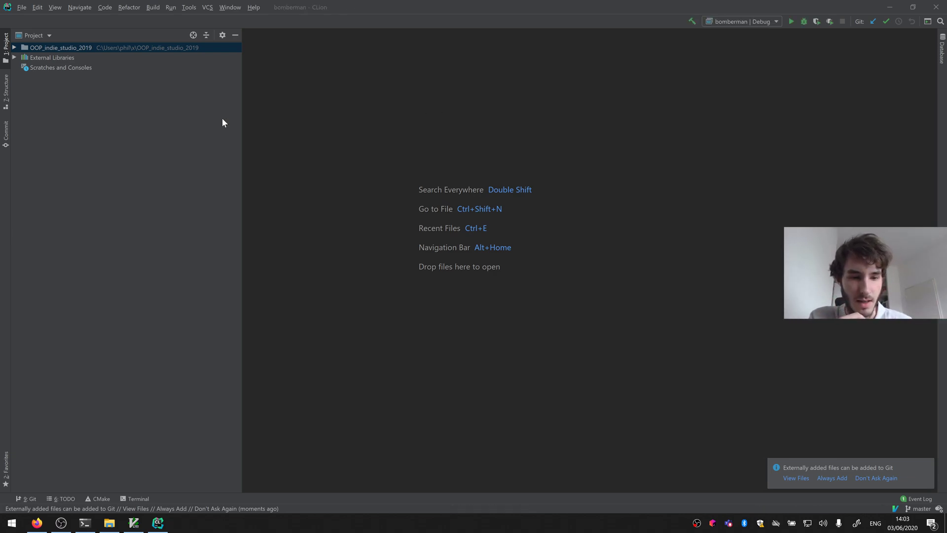
{"action": "mouse_move", "coordinate": [115, 485]}
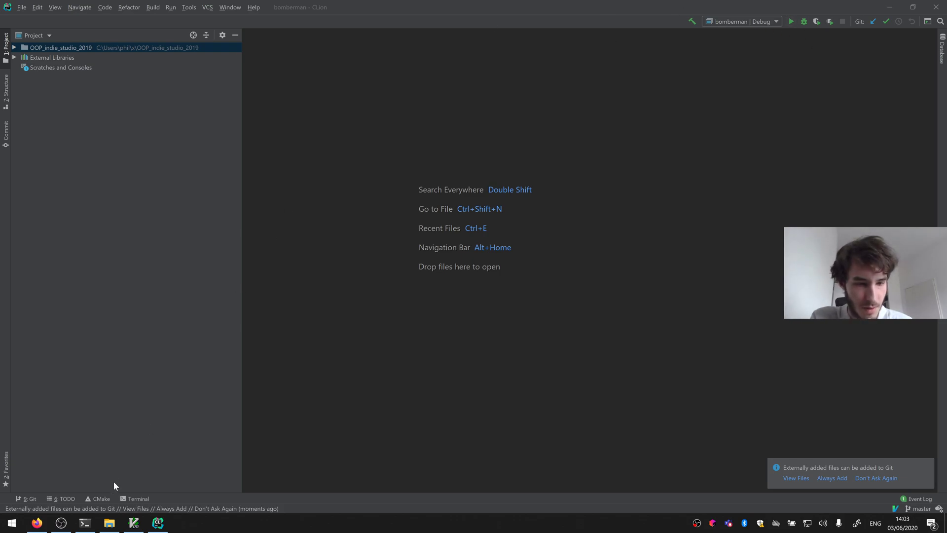
- Check the CMake output, run the bomberman Debug configuration, and close the Hello World demo for exit code 0
{"action": "left_click", "coordinate": [101, 498]}
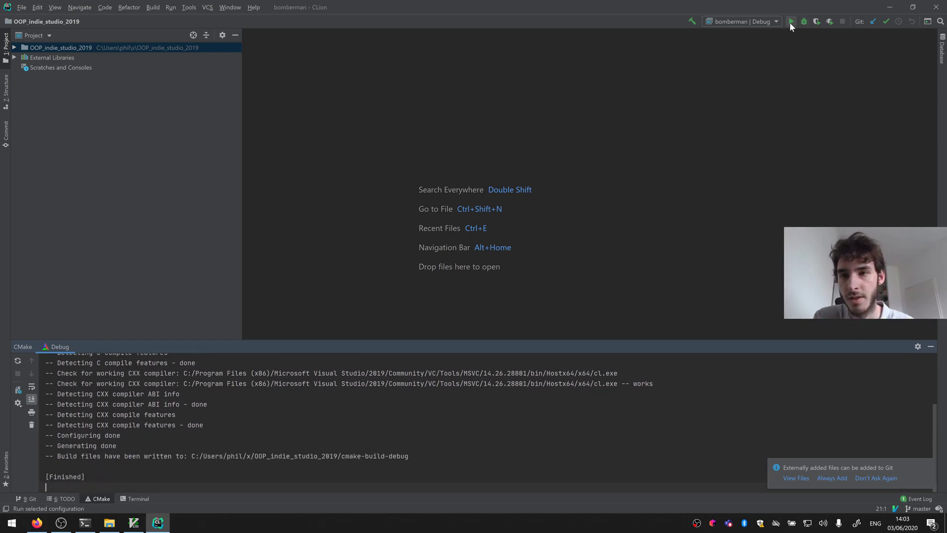
{"action": "left_click", "coordinate": [792, 21]}
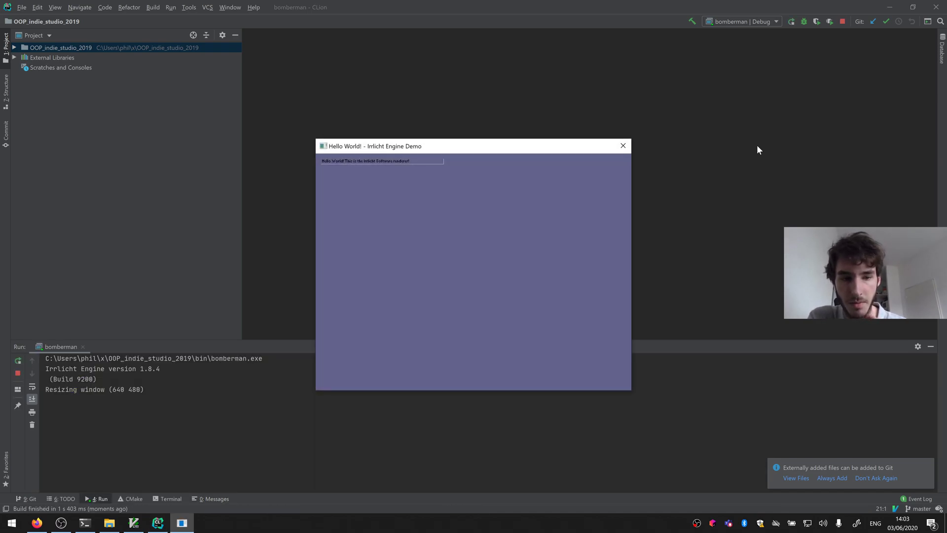
{"action": "mouse_move", "coordinate": [627, 207]}
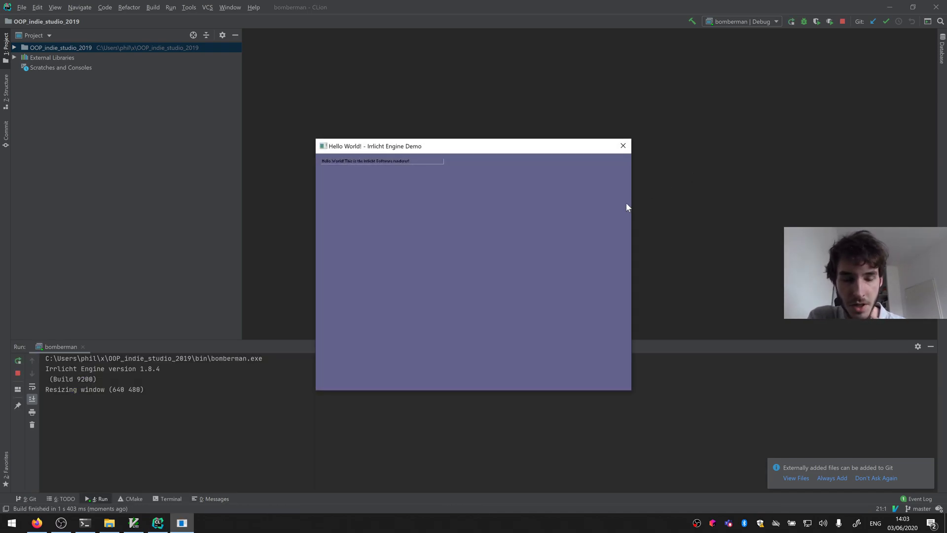
{"action": "mouse_move", "coordinate": [623, 146]}
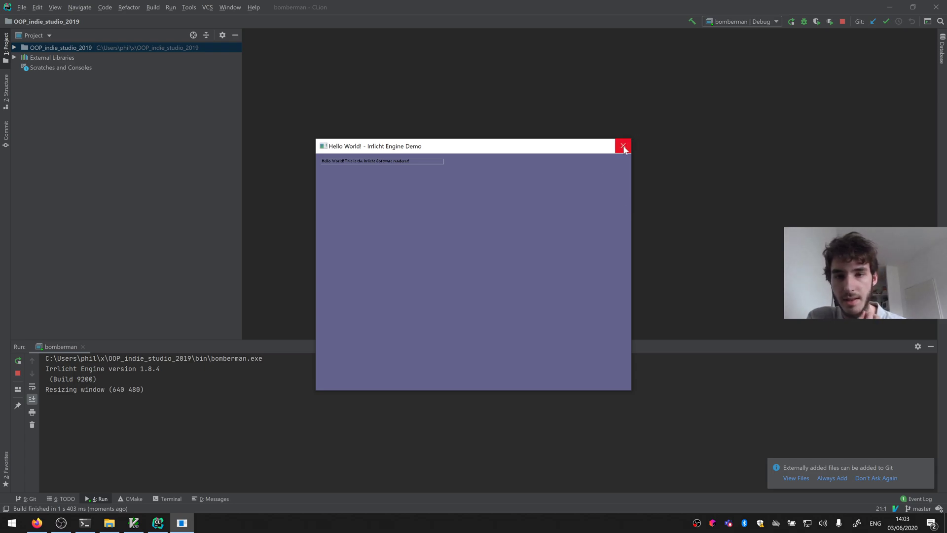
{"action": "left_click", "coordinate": [624, 146]}
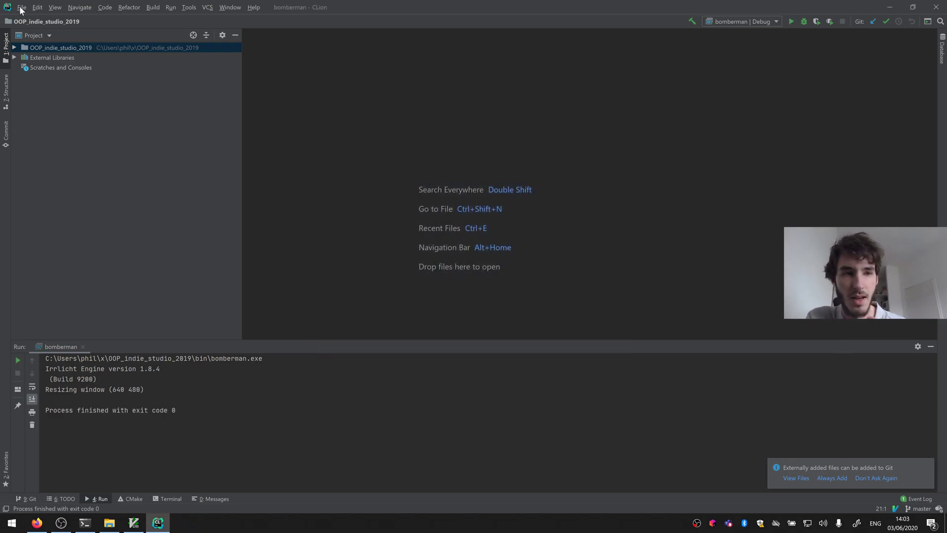
- In Settings > Toolchains, change the Visual Studio toolchain architecture from amd64 to x86 and confirm with OK
{"action": "left_click", "coordinate": [22, 7]}
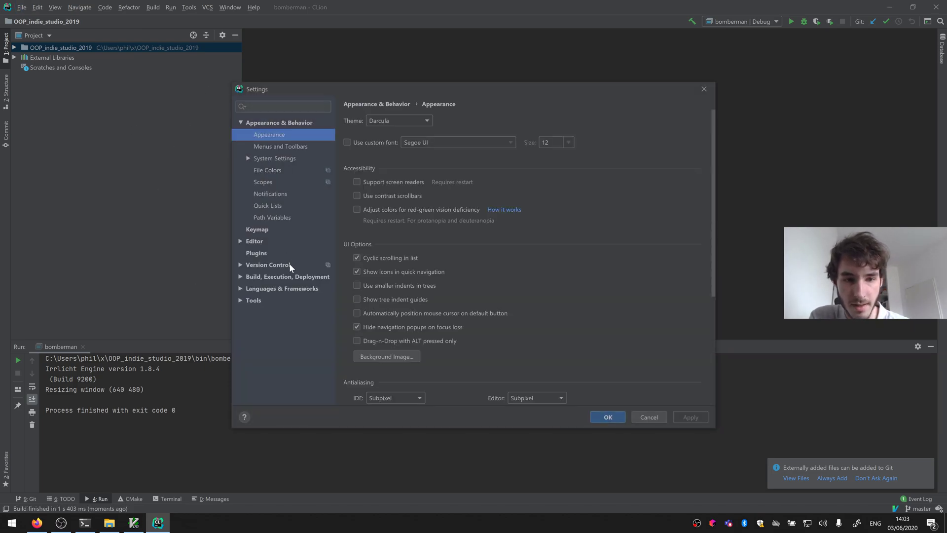
{"action": "left_click", "coordinate": [287, 276]}
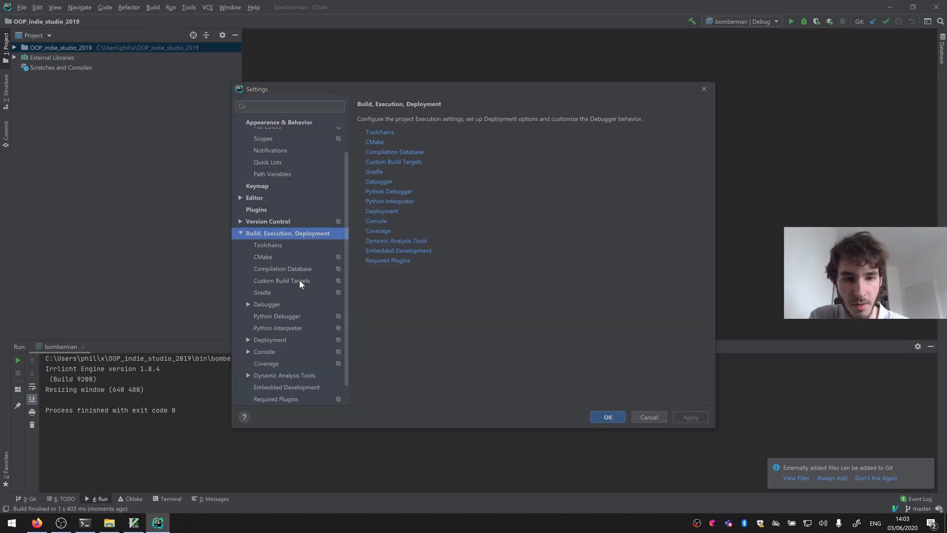
{"action": "left_click", "coordinate": [267, 245]}
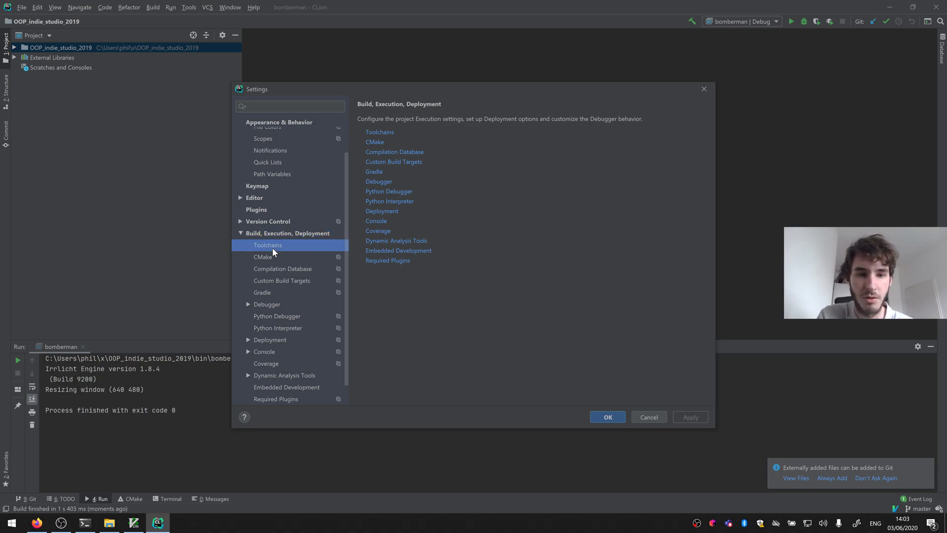
{"action": "left_click", "coordinate": [267, 244]}
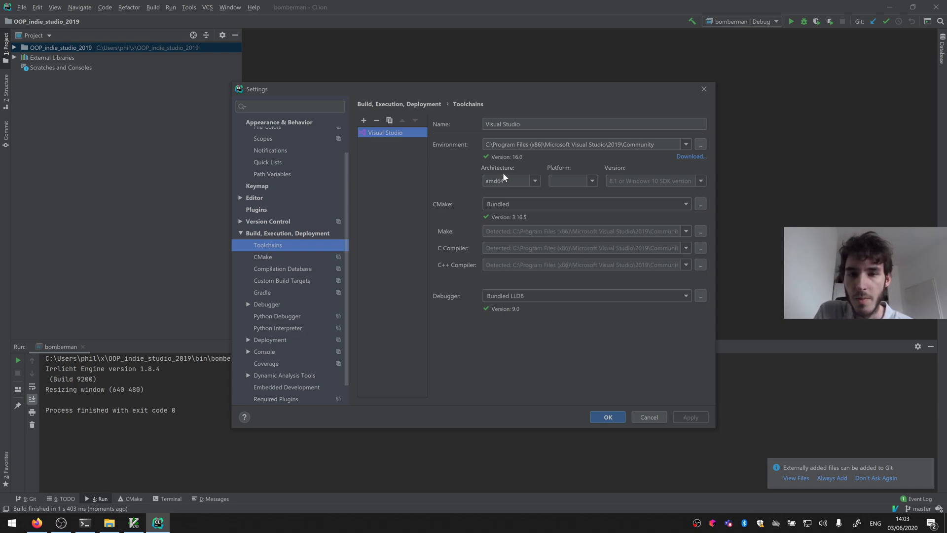
{"action": "left_click", "coordinate": [534, 180]}
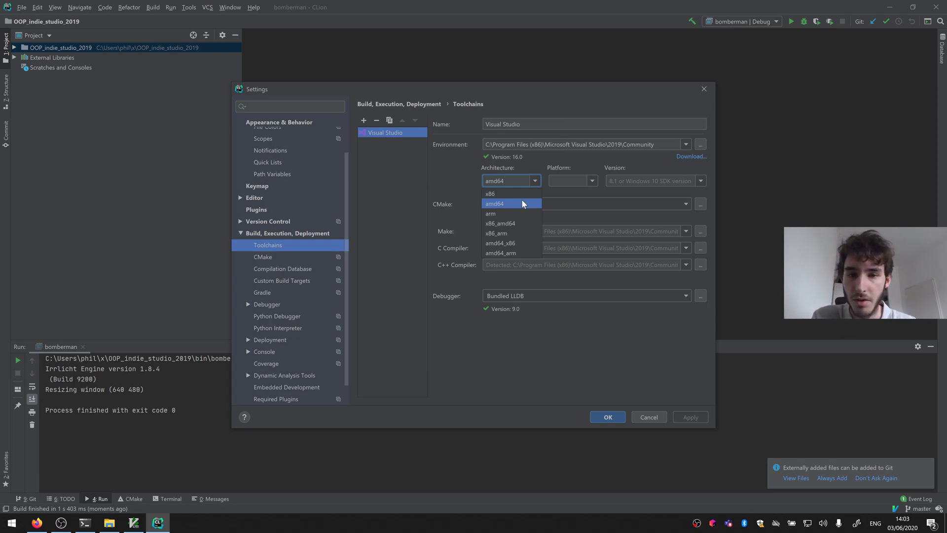
{"action": "left_click", "coordinate": [491, 194]}
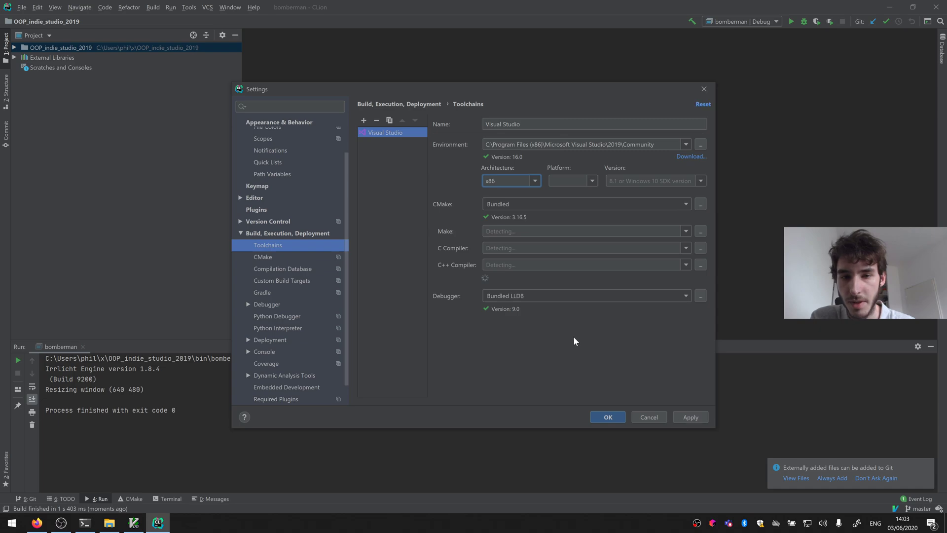
{"action": "left_click", "coordinate": [607, 417]}
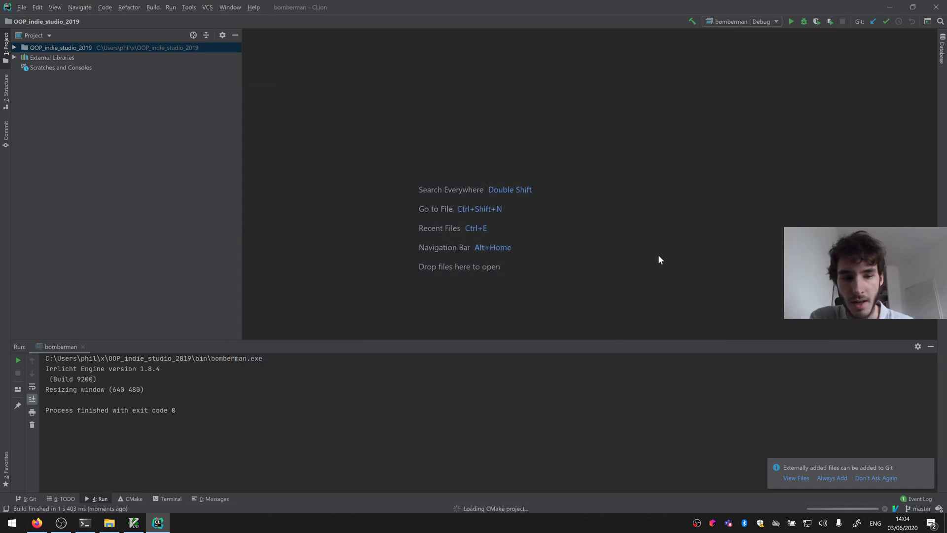
{"action": "mouse_move", "coordinate": [758, 101]}
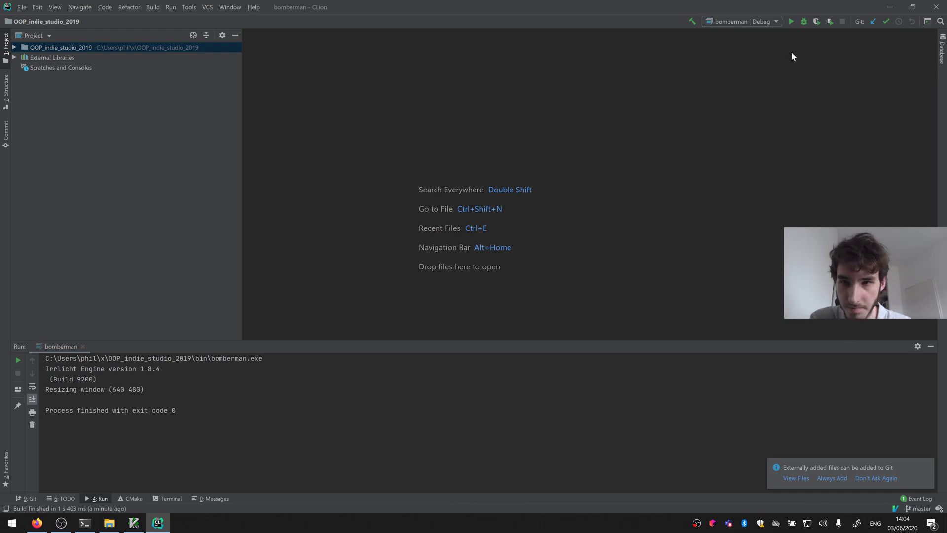
- Run the demo with the x86 toolchain, which fails with unresolved-symbol linker errors
{"action": "left_click", "coordinate": [803, 21]}
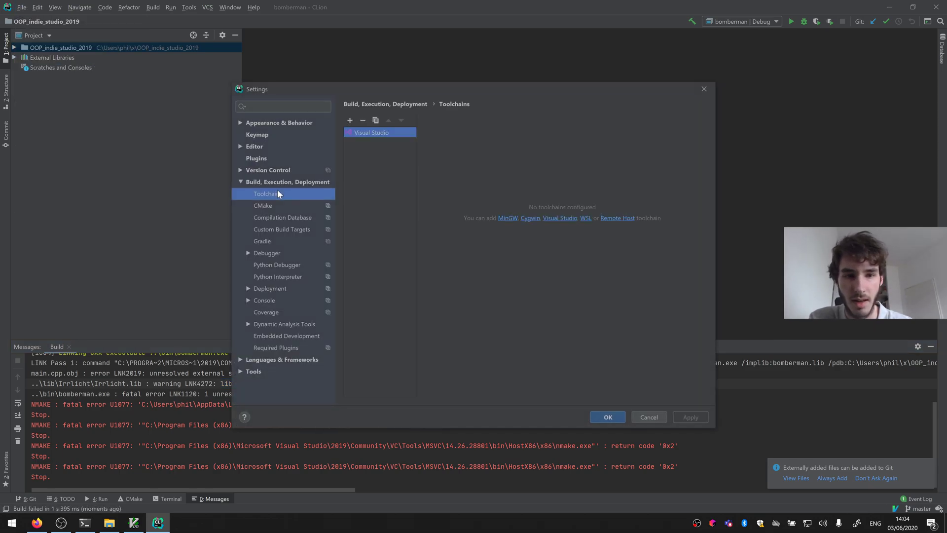
- Set the Visual Studio toolchain architecture back to amd64 and confirm with OK
{"action": "left_click", "coordinate": [515, 181]}
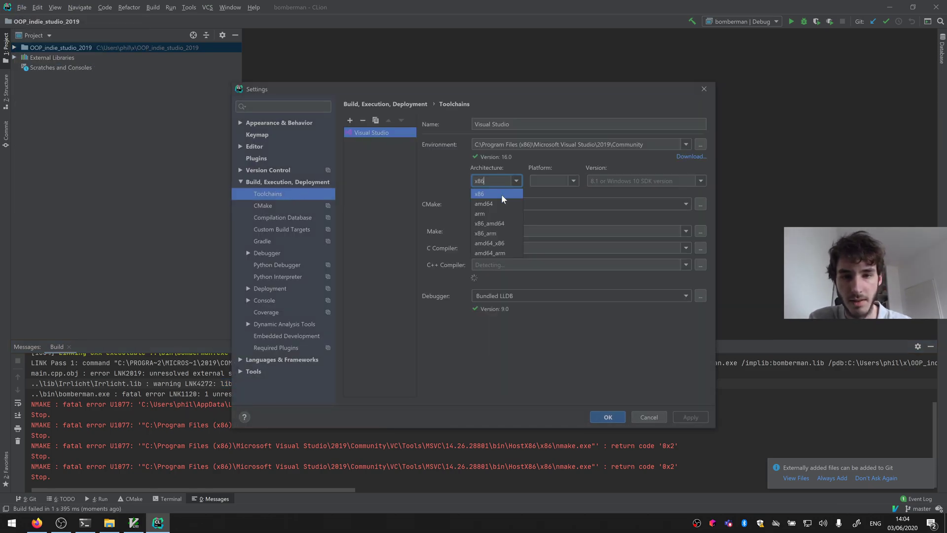
{"action": "left_click", "coordinate": [485, 204]}
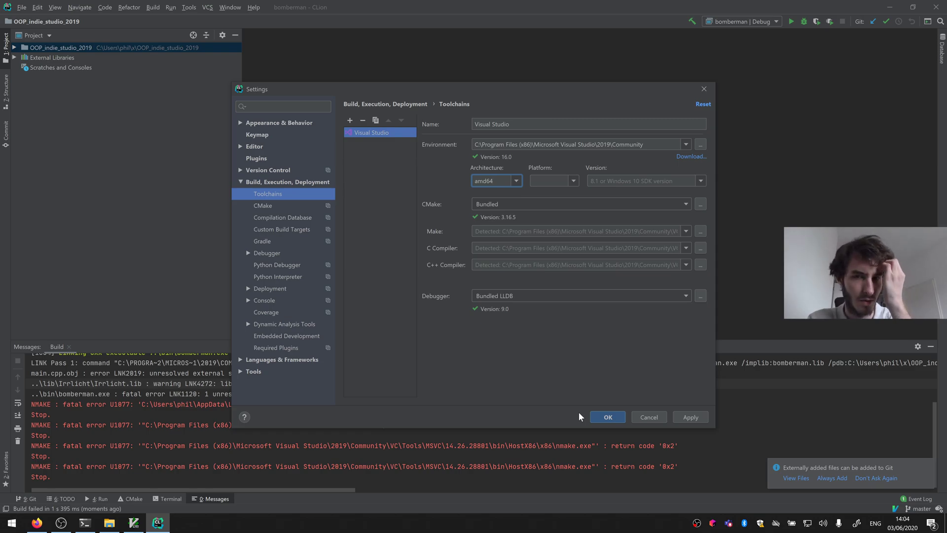
{"action": "mouse_move", "coordinate": [574, 401]}
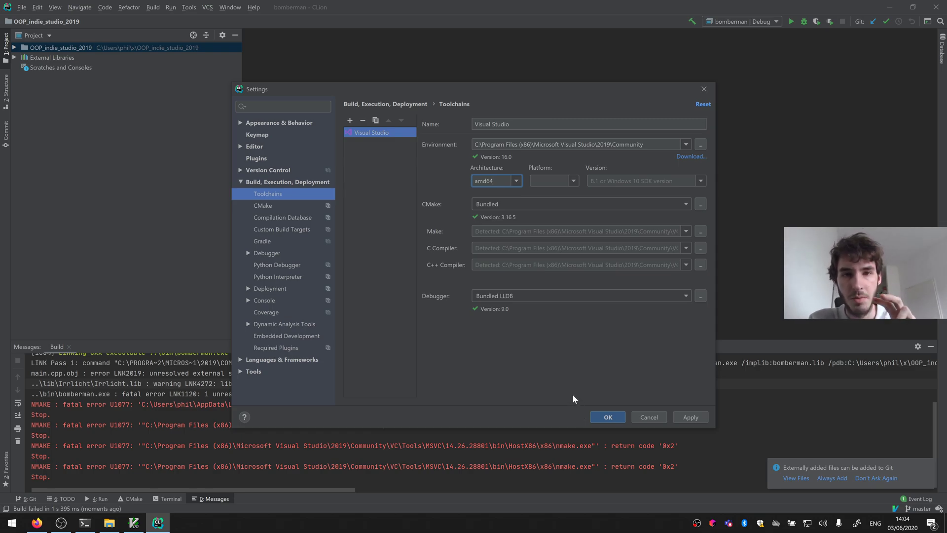
{"action": "mouse_move", "coordinate": [636, 226]}
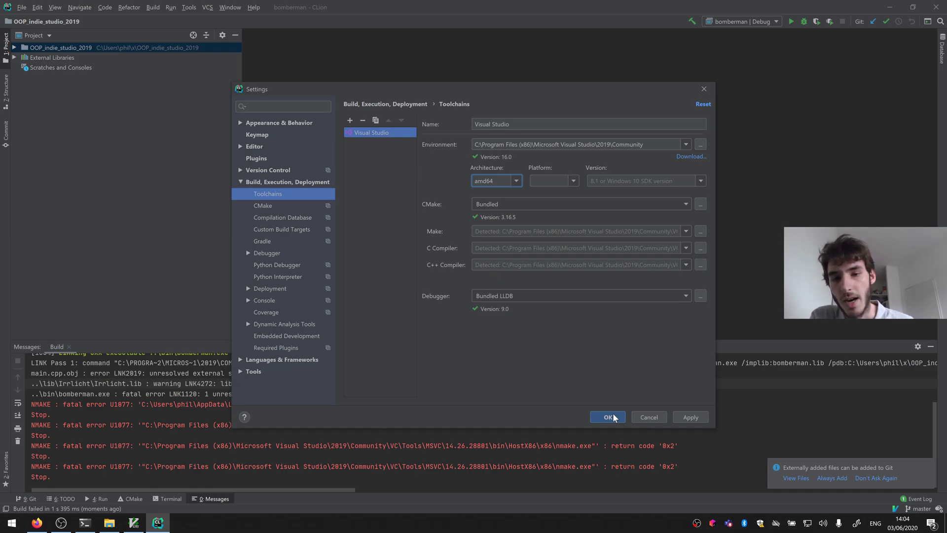
{"action": "left_click", "coordinate": [608, 417]}
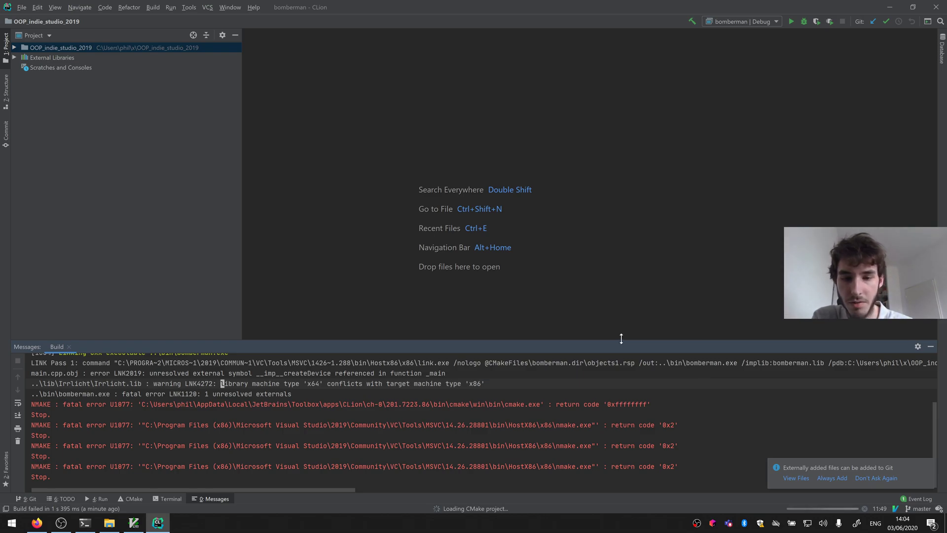
{"action": "mouse_move", "coordinate": [642, 302]}
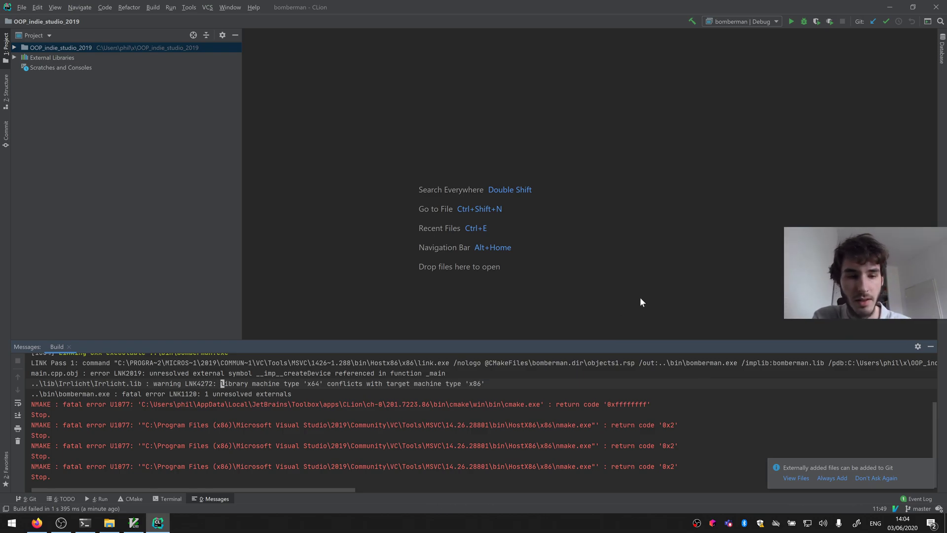
- Run the Irrlicht Hello World demo with amd64 and close its window, exiting with code 0
{"action": "left_click", "coordinate": [805, 21]}
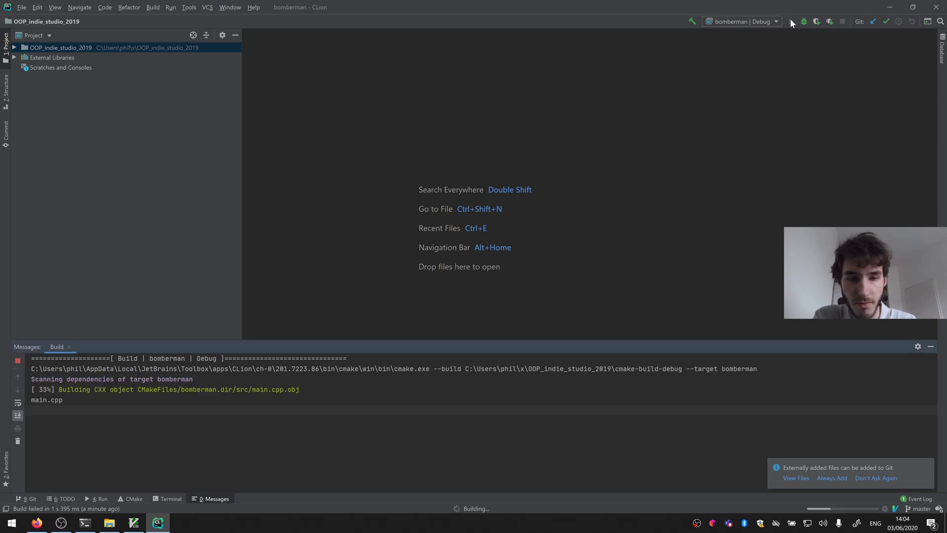
{"action": "left_click", "coordinate": [792, 21]}
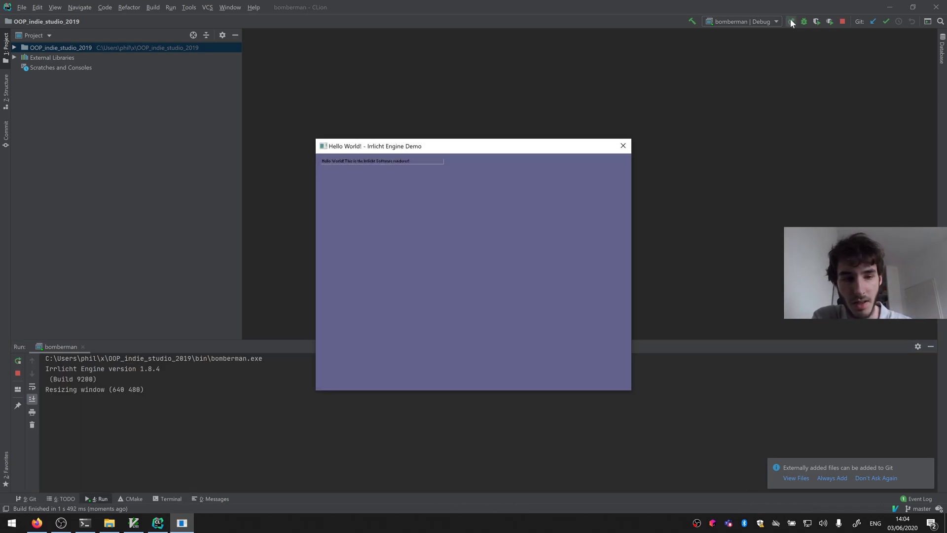
{"action": "mouse_move", "coordinate": [596, 140]}
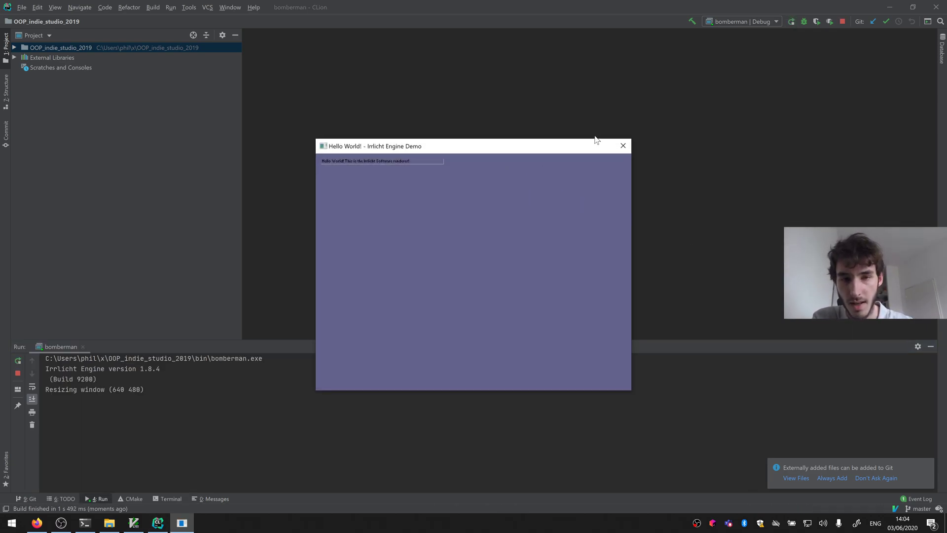
{"action": "left_click", "coordinate": [623, 145]}
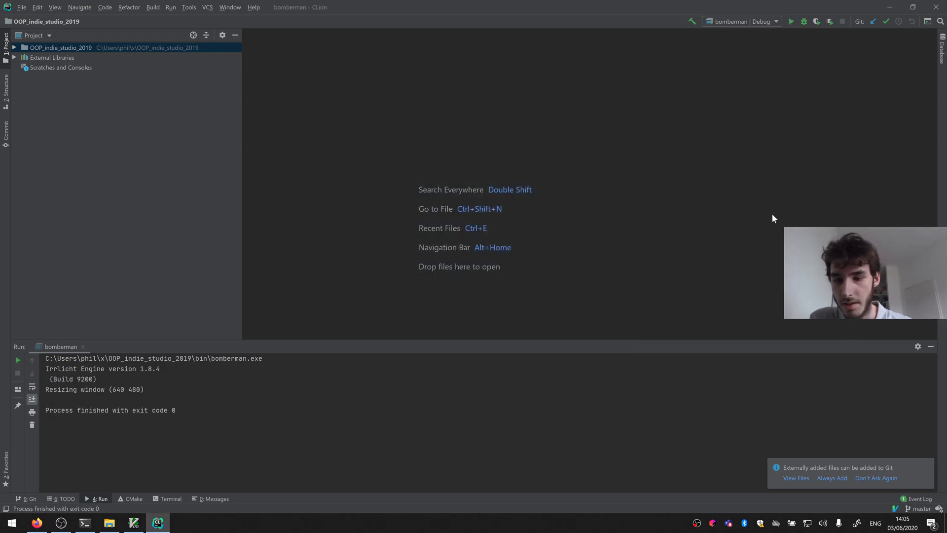
{"action": "mouse_move", "coordinate": [536, 216]}
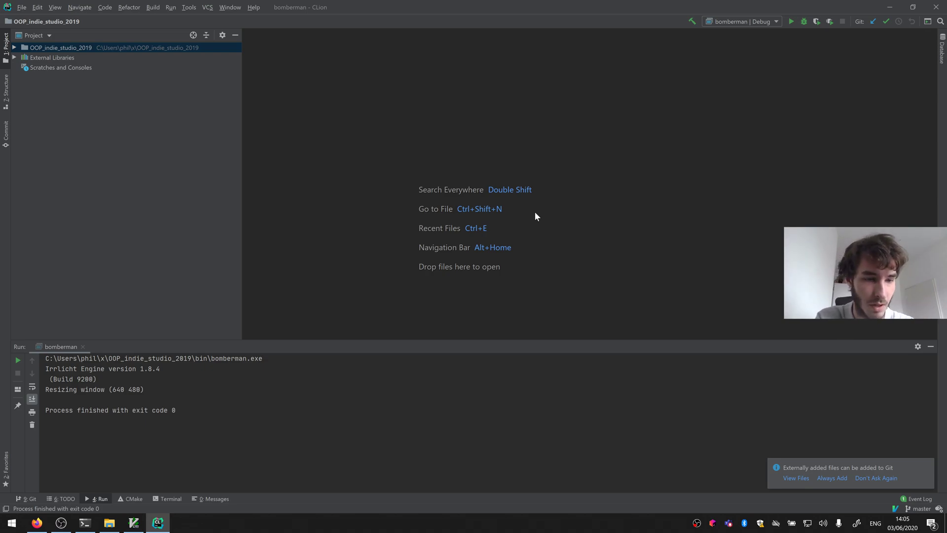
{"action": "mouse_move", "coordinate": [433, 189]}
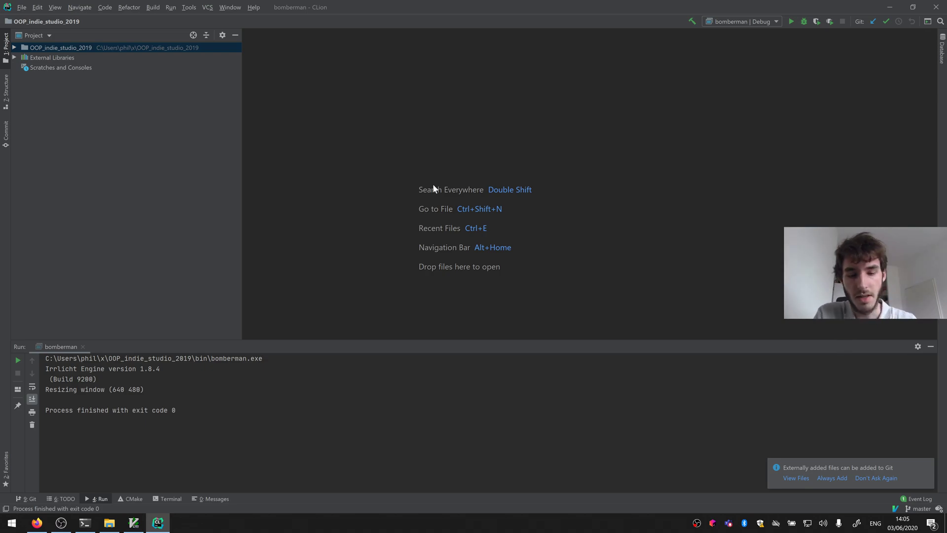